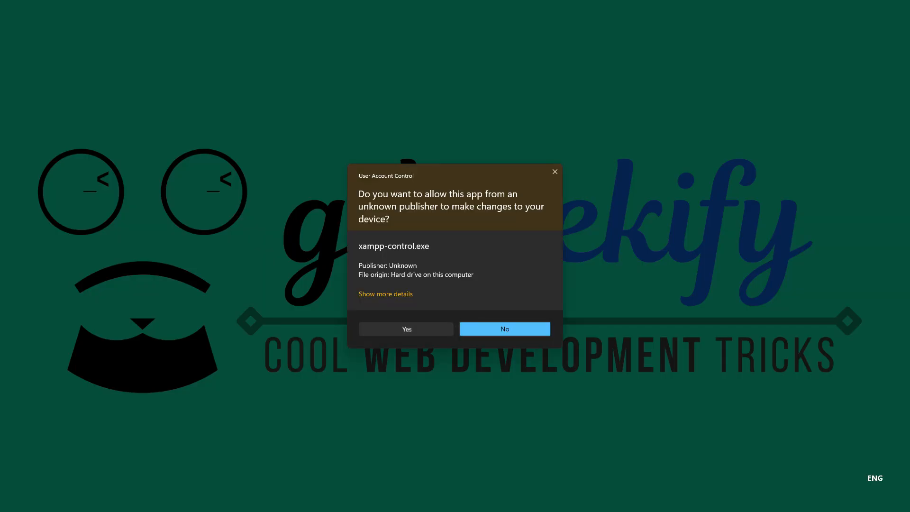
- Approve the UAC prompt so XAMPP Control Panel launches with Apache and MySQL running
click(406, 329)
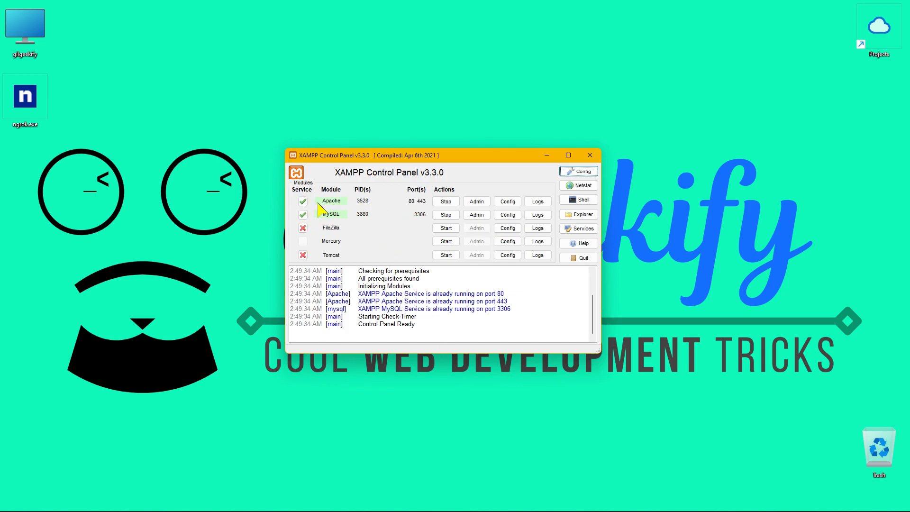
mouse_move(404, 215)
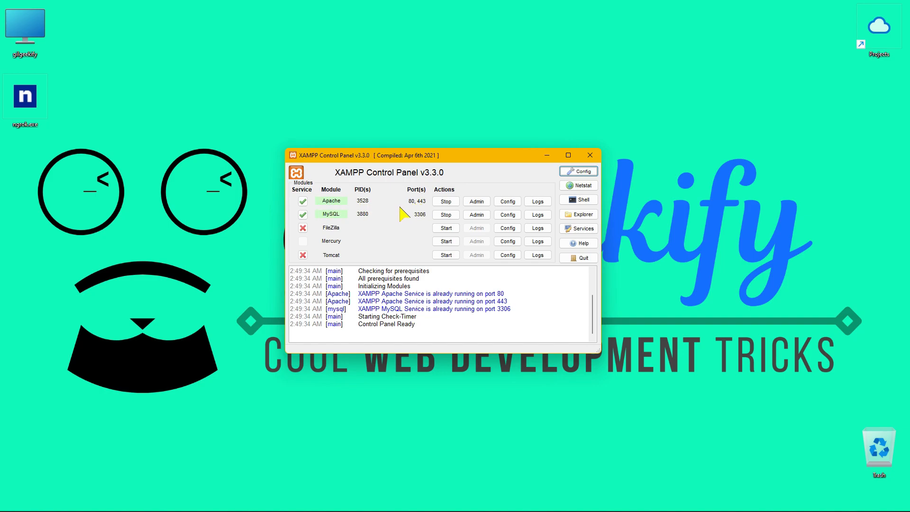
mouse_move(351, 227)
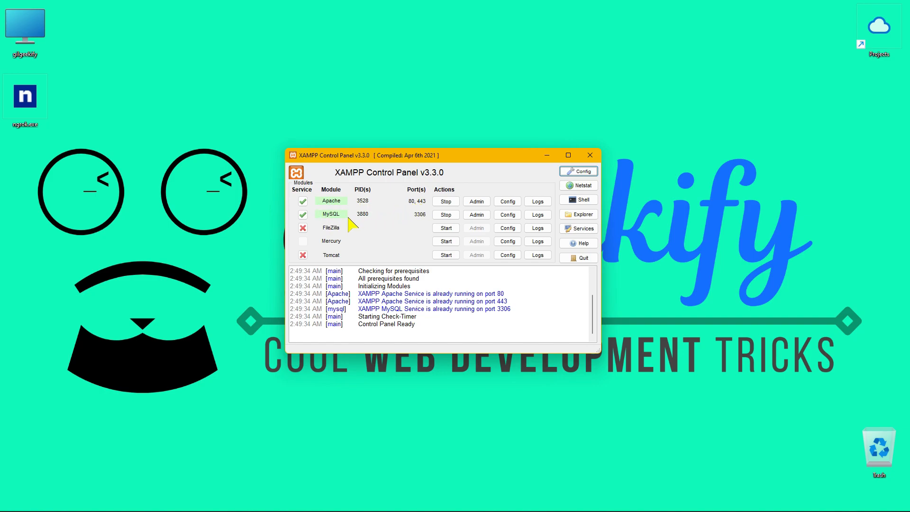
mouse_move(330, 203)
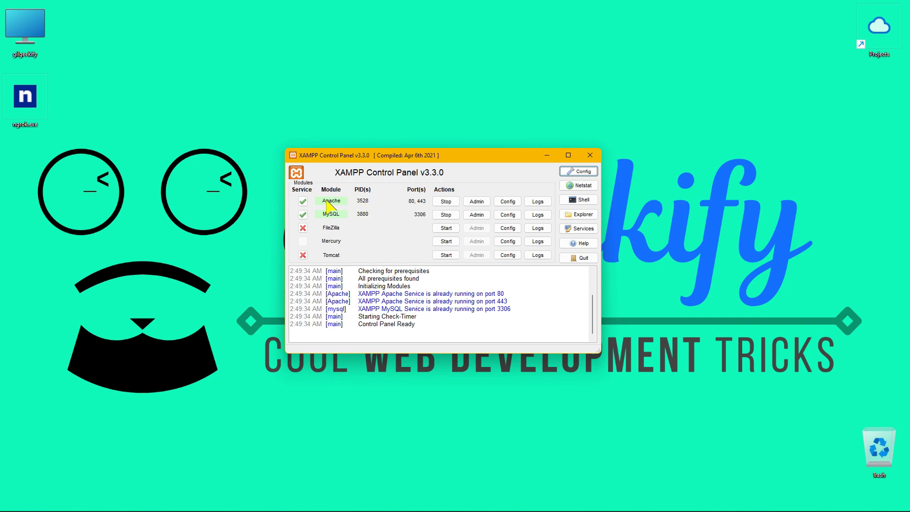
mouse_move(412, 211)
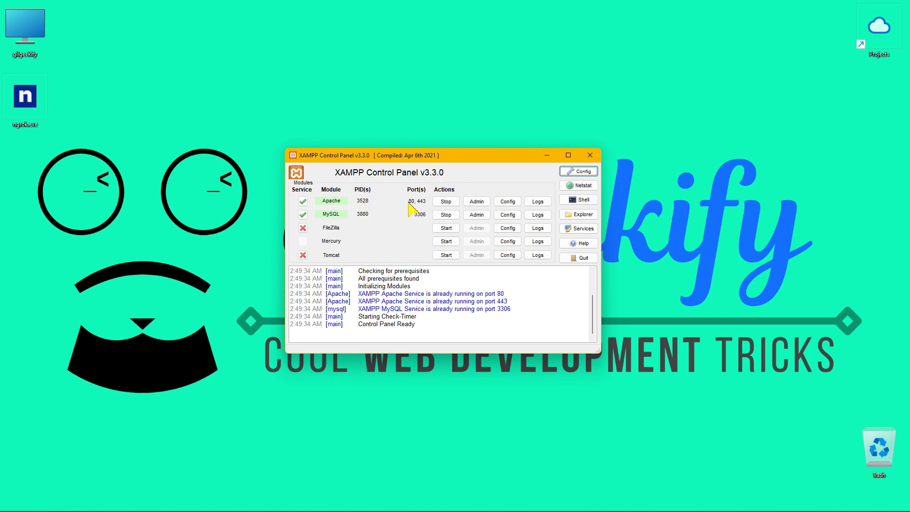
mouse_move(405, 213)
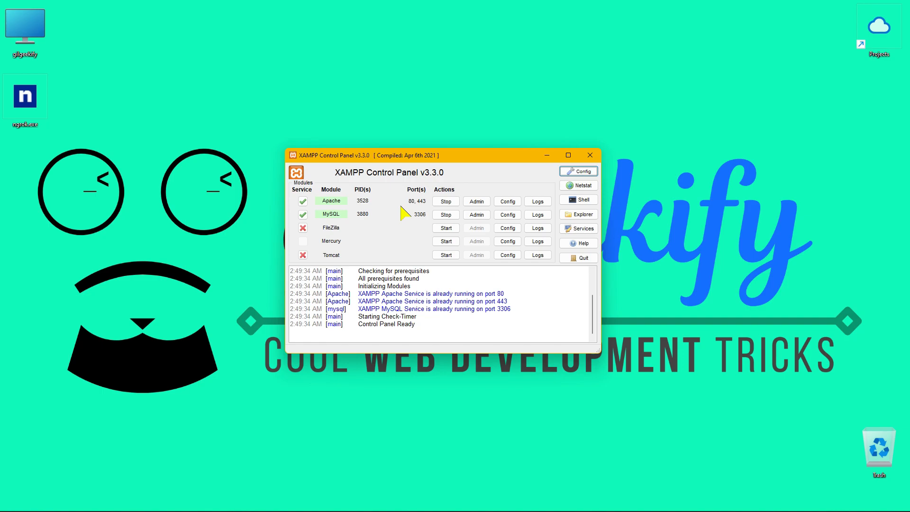
- Launch Chrome, load 127.0.0.1/projects, keep the localhost/projects listing and close the dashboard tab
click(14, 500)
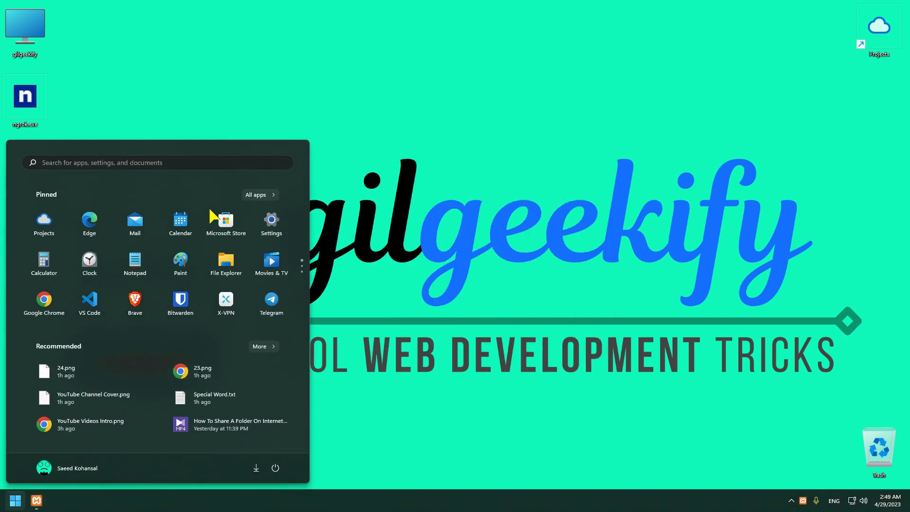
click(43, 303)
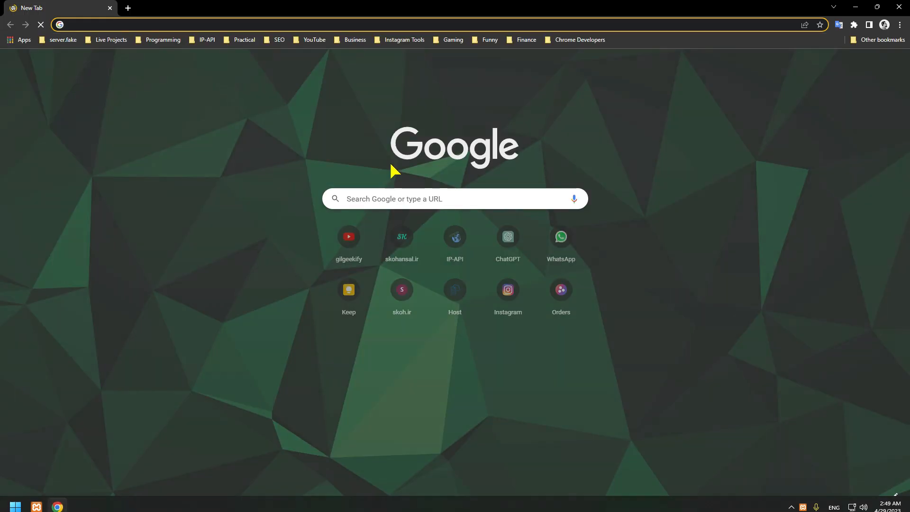
text(127.0.0.1/projects)
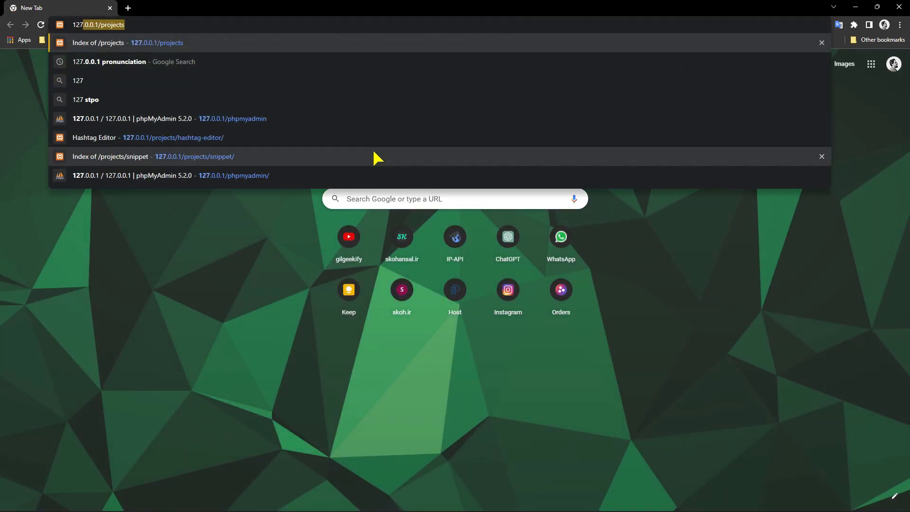
click(98, 43)
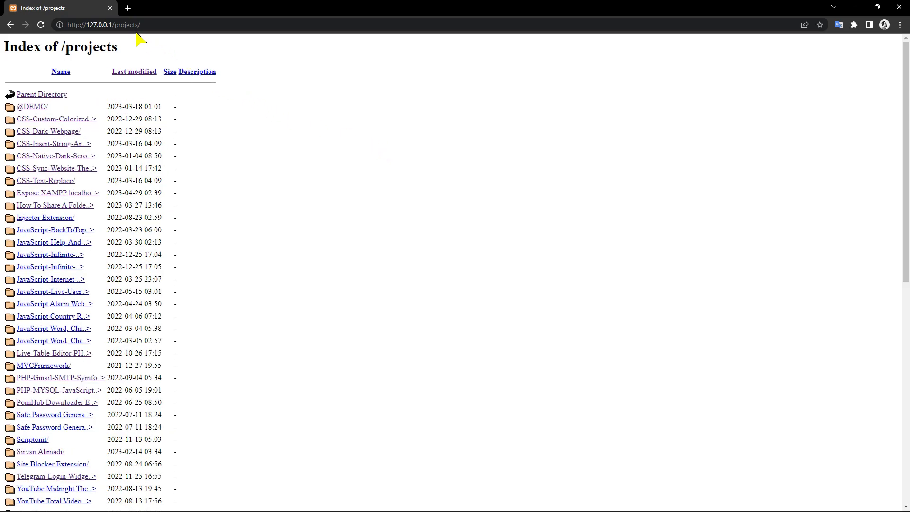
click(128, 8)
text(http://localhost/projects/)
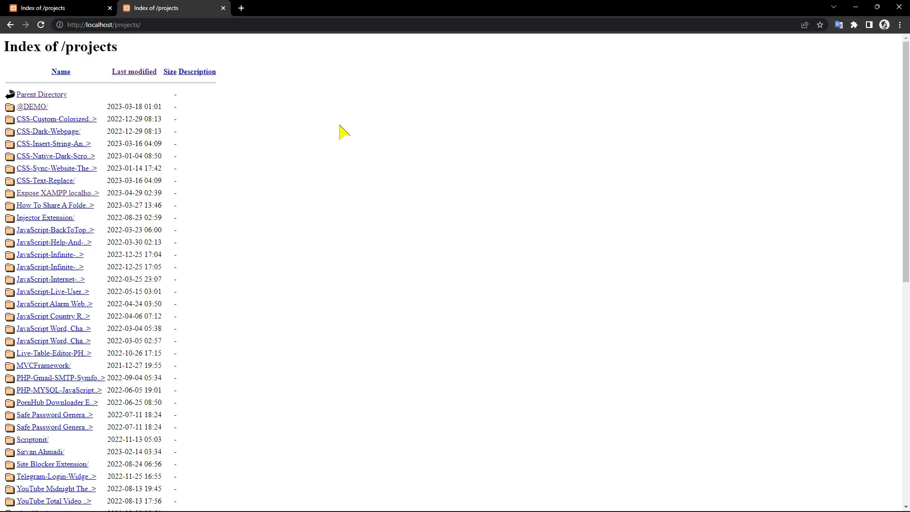
mouse_move(259, 135)
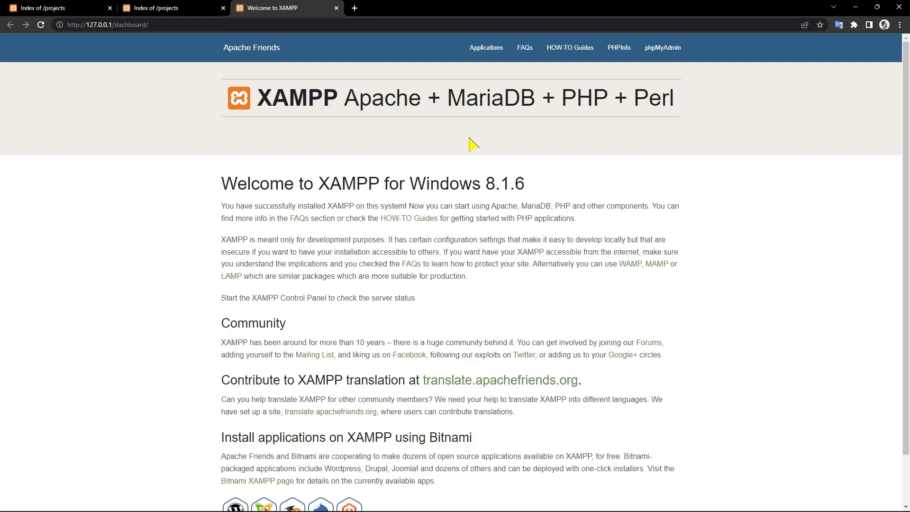
click(336, 8)
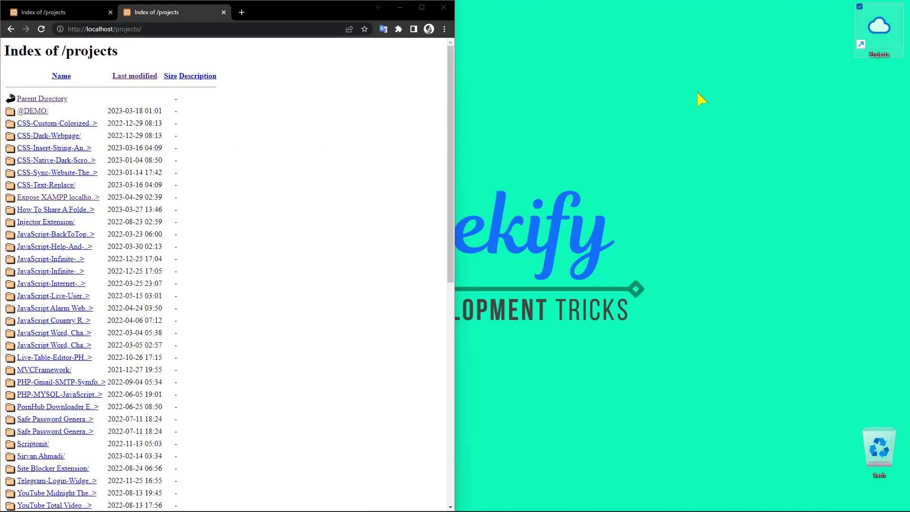
- Navigate File Explorer to C:\xampp\htdocs\projects and place it beside the browser listing
double_click(877, 29)
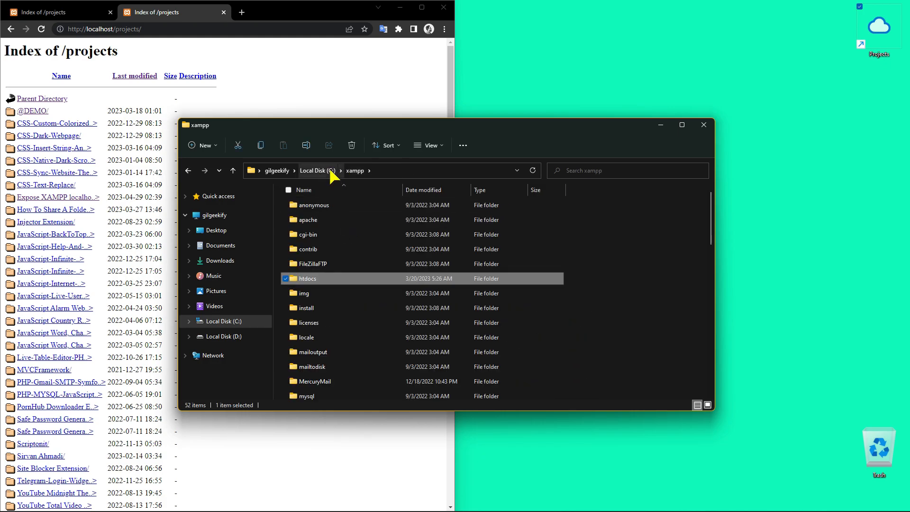
click(316, 170)
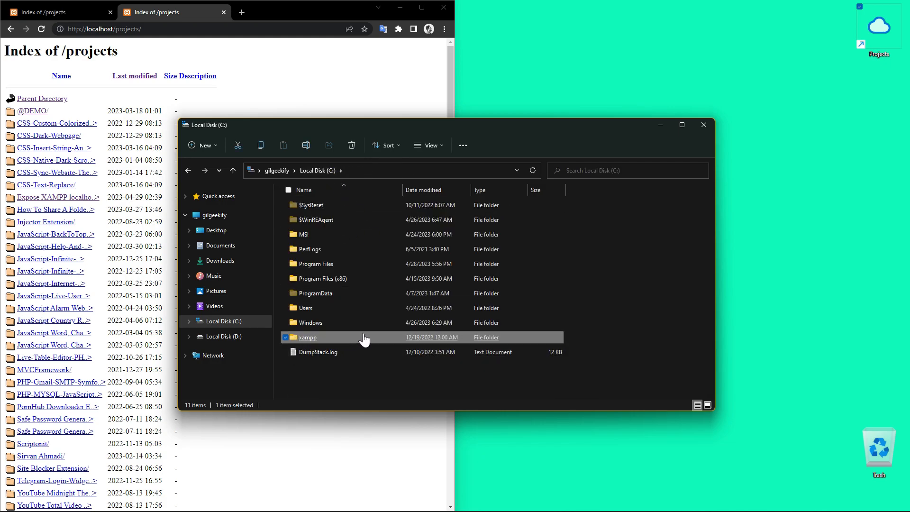
double_click(307, 337)
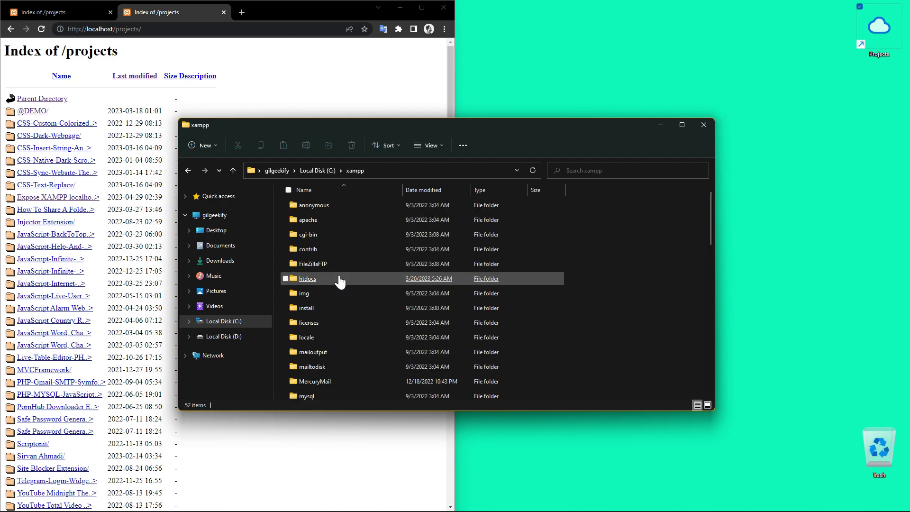
double_click(307, 277)
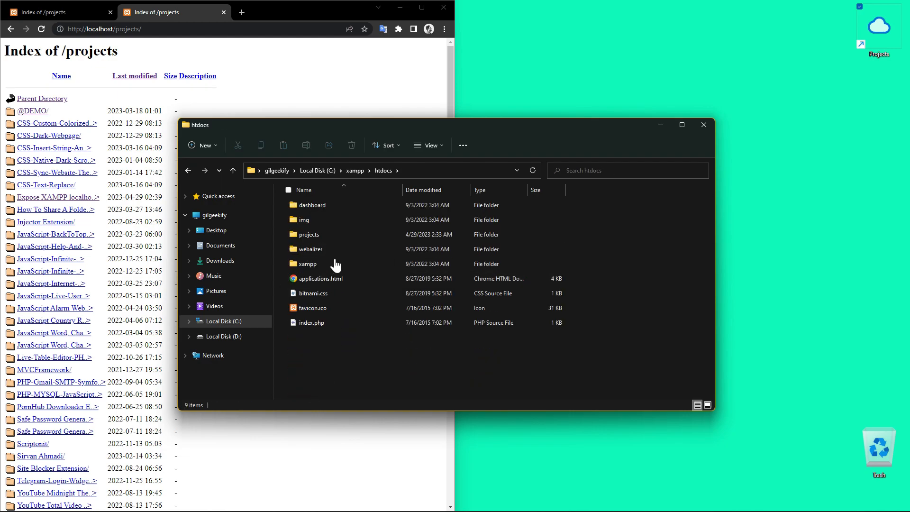
double_click(309, 234)
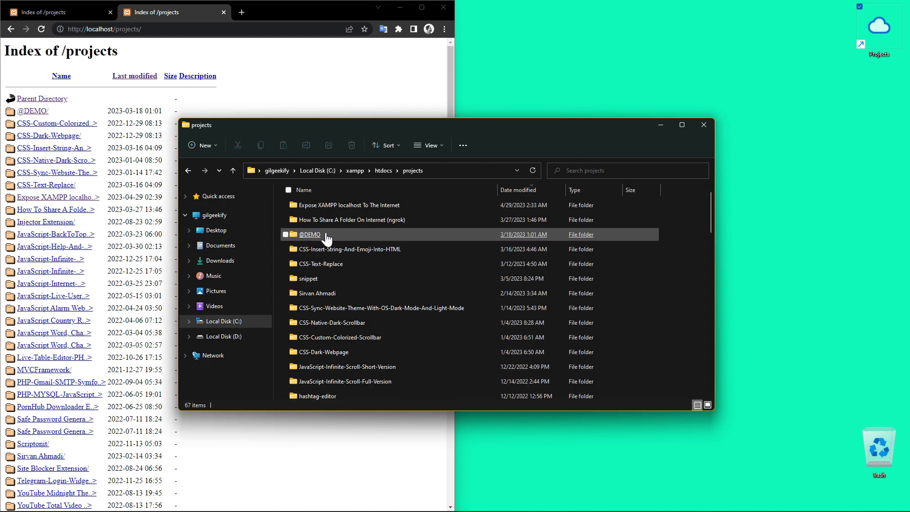
click(681, 124)
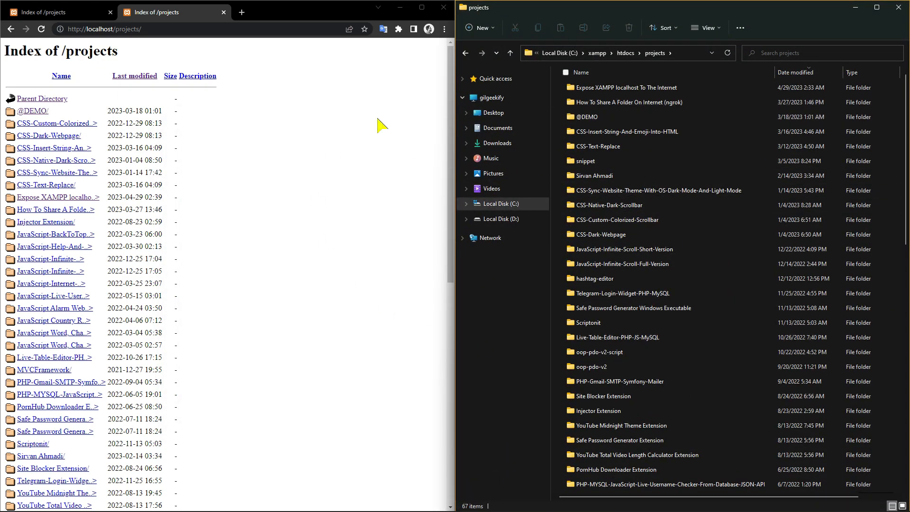
mouse_move(733, 153)
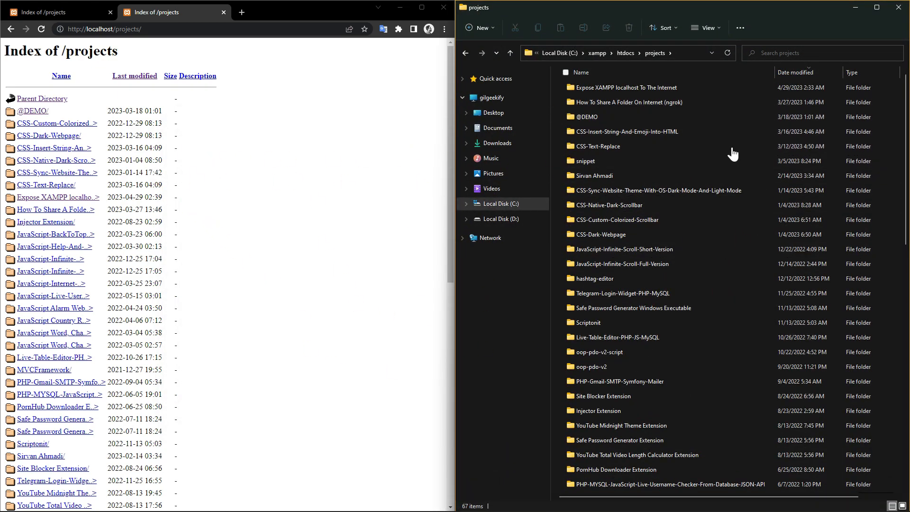
mouse_move(238, 169)
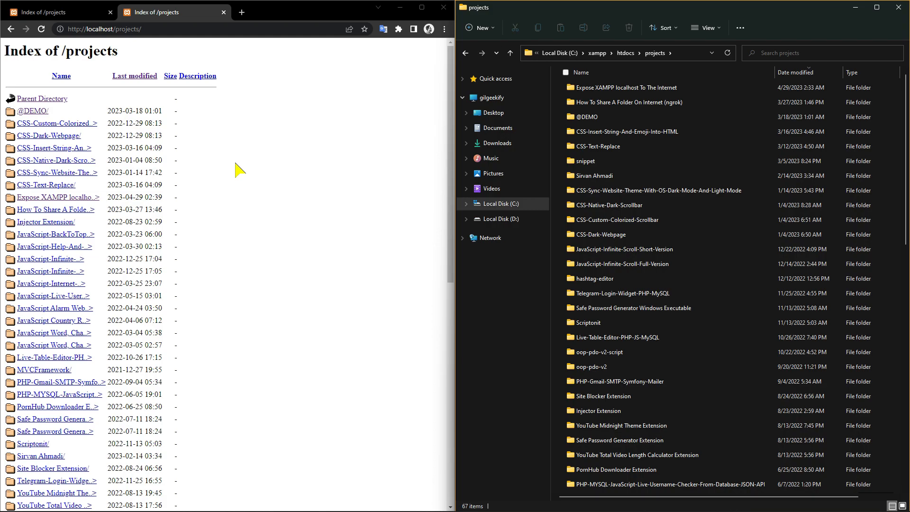
mouse_move(436, 126)
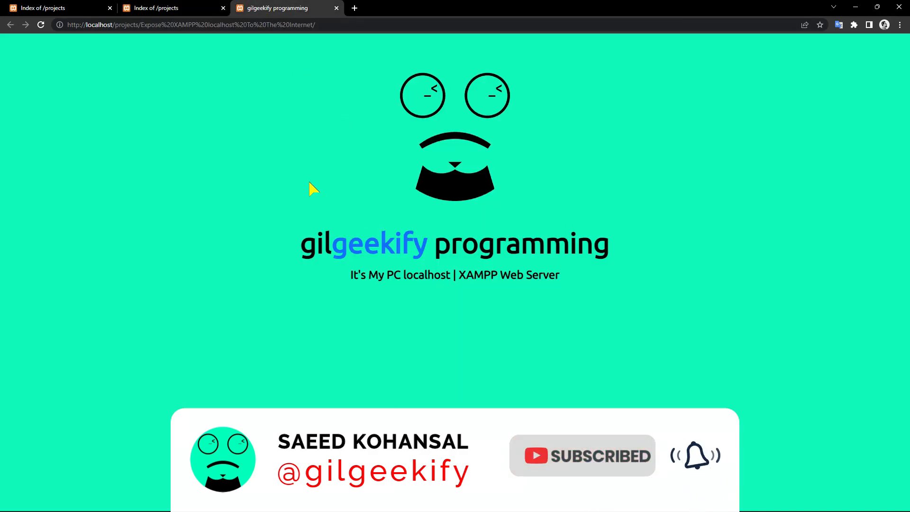
- Load the ngrok.com homepage in a new Chrome tab
click(41, 9)
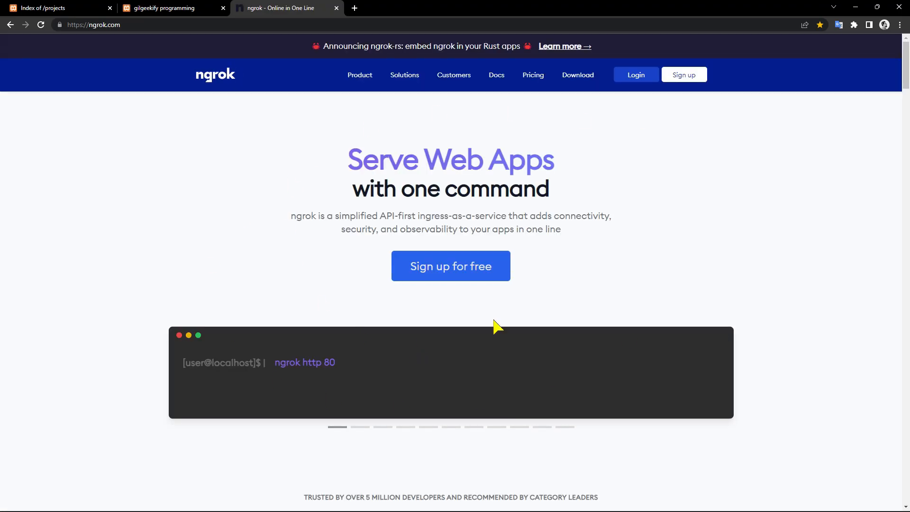
mouse_move(576, 288)
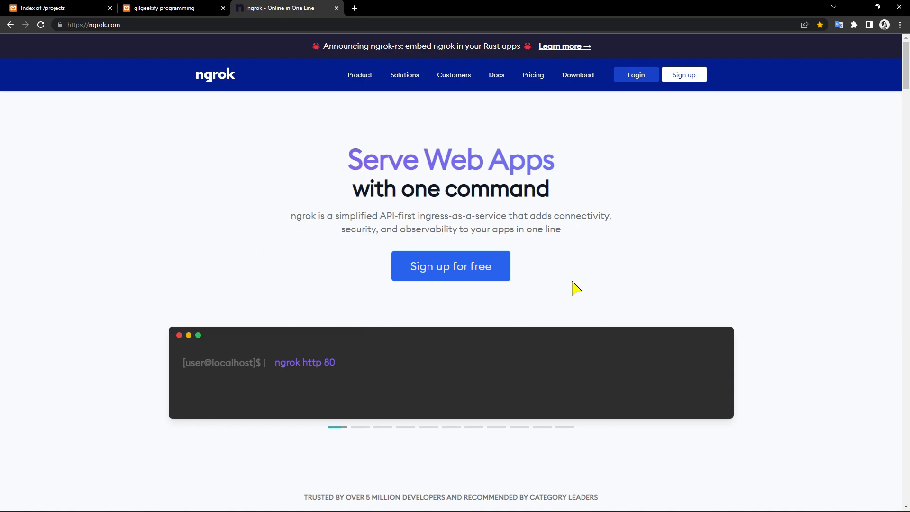
mouse_move(635, 75)
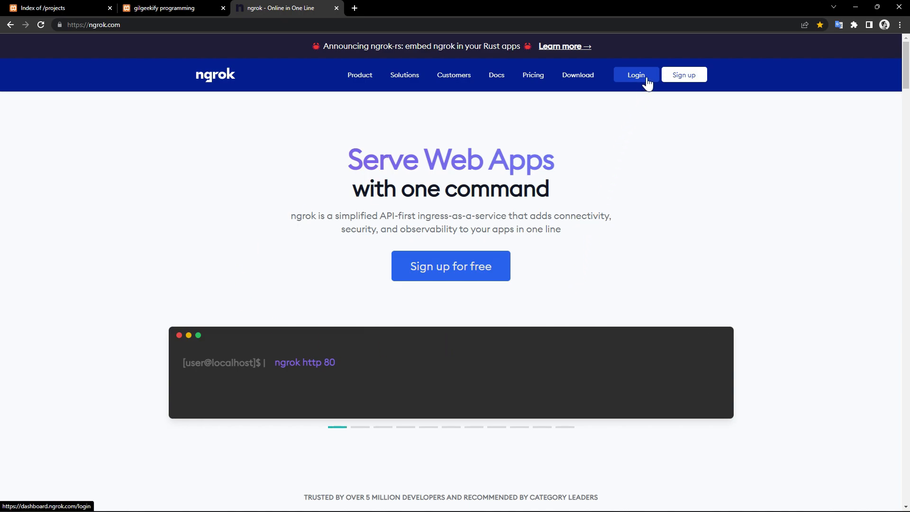
- Log in to the ngrok dashboard and review the Setup & Installation download page
click(635, 74)
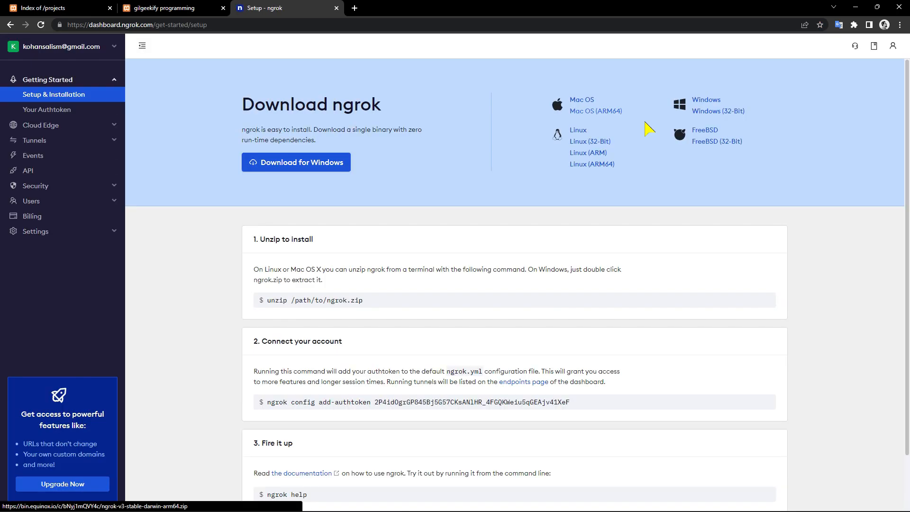
mouse_move(467, 131)
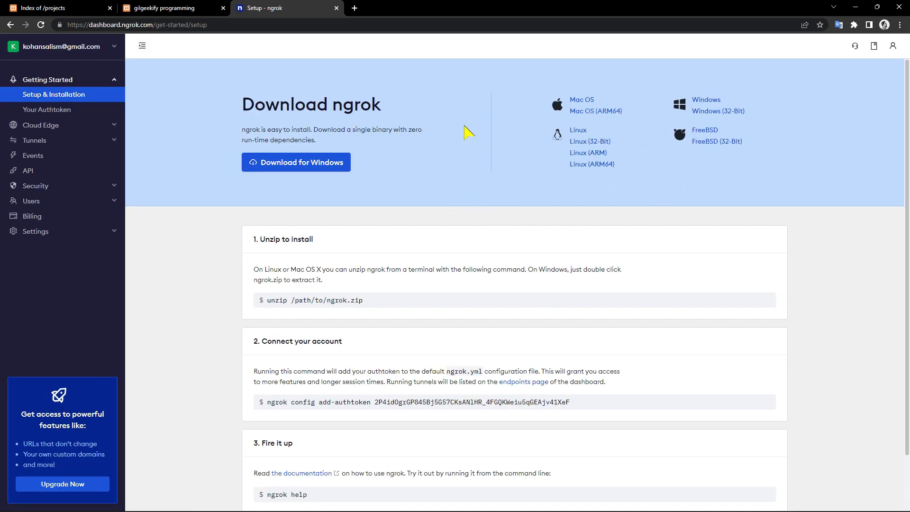
mouse_move(407, 183)
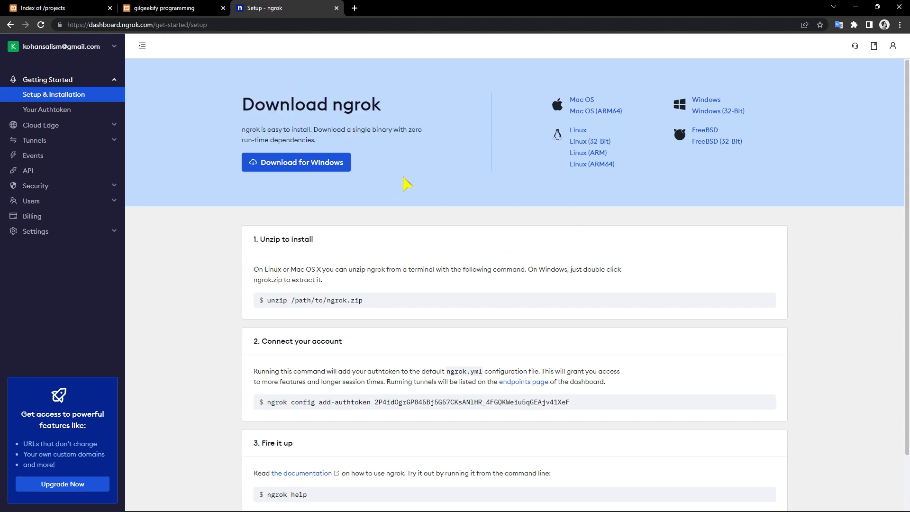
mouse_move(427, 207)
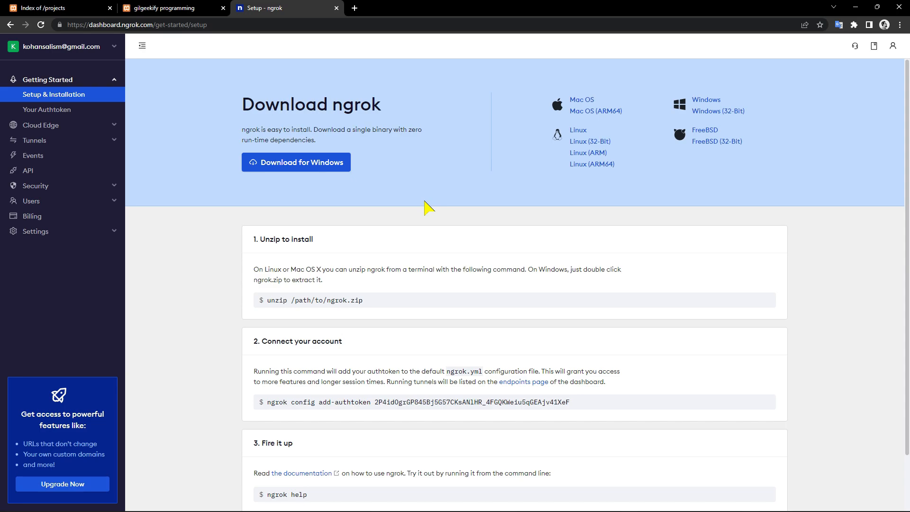
scroll(down, 3)
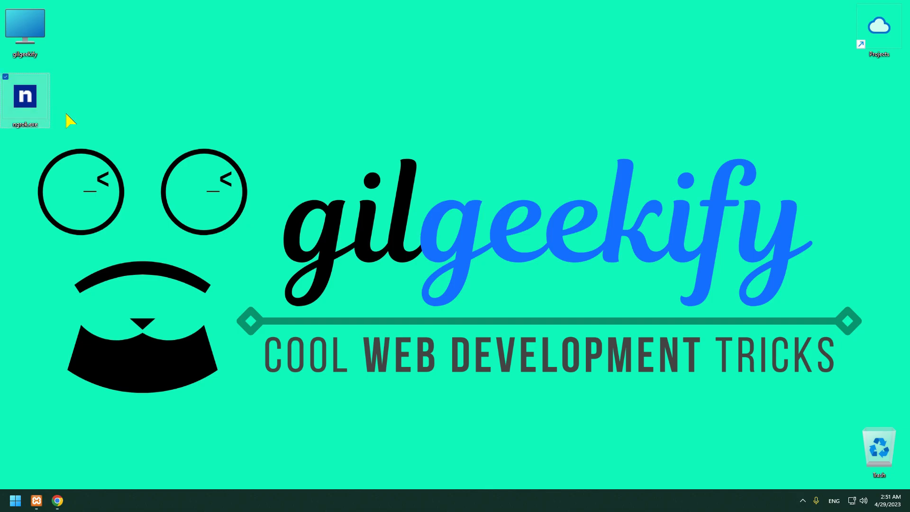
- Launch ngrok.exe and run the ngrok config add-authtoken command copied from the dashboard
double_click(25, 96)
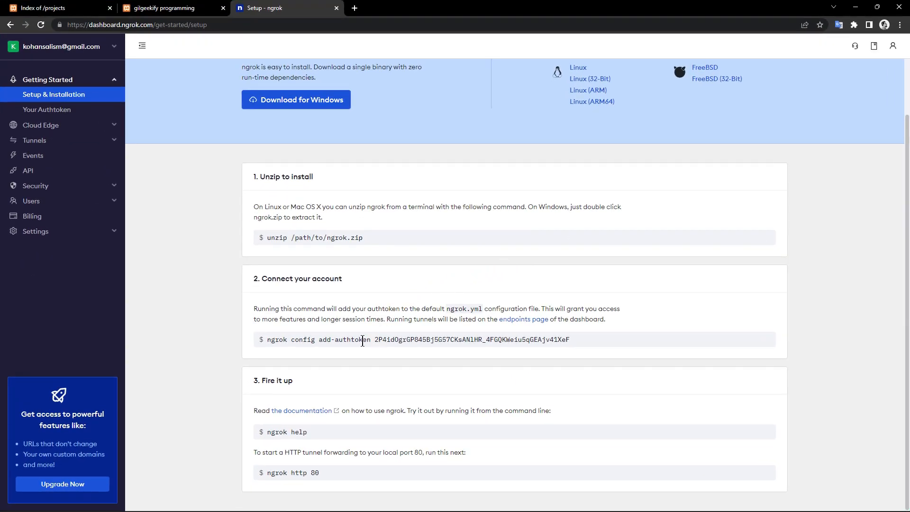
double_click(300, 277)
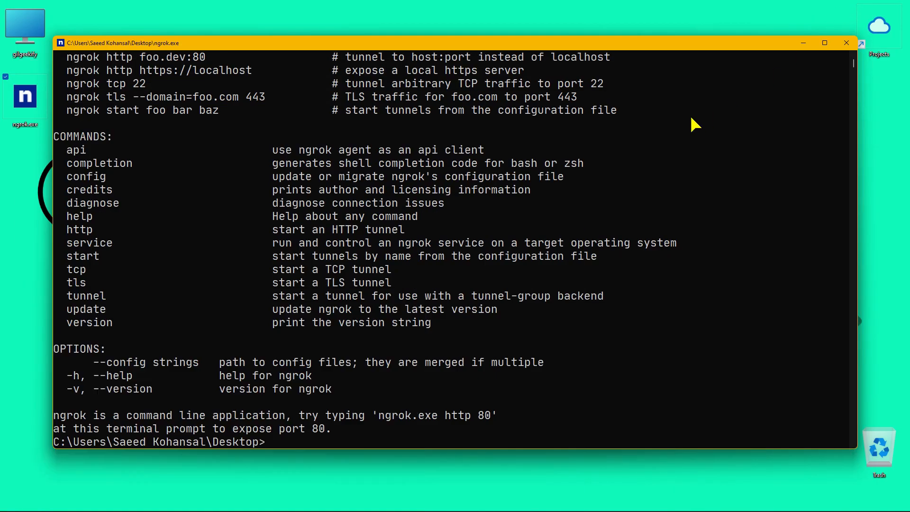
text(ngrok config add-authtoken 2P4idOgrGP845Bj5G57CKsANlHR_4FGQKWeiu5qGEAjv41XeF)
text(%HOMEPATH%\AppData\Local\ngrok)
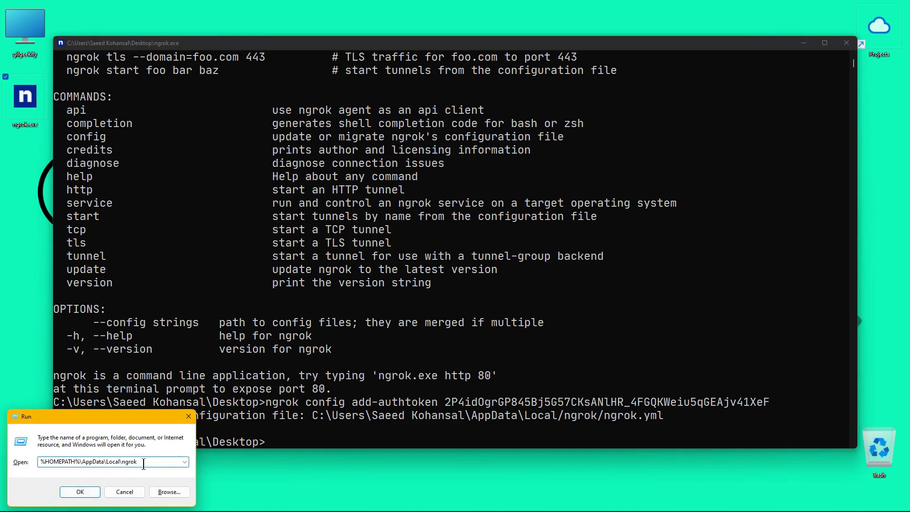
mouse_move(142, 479)
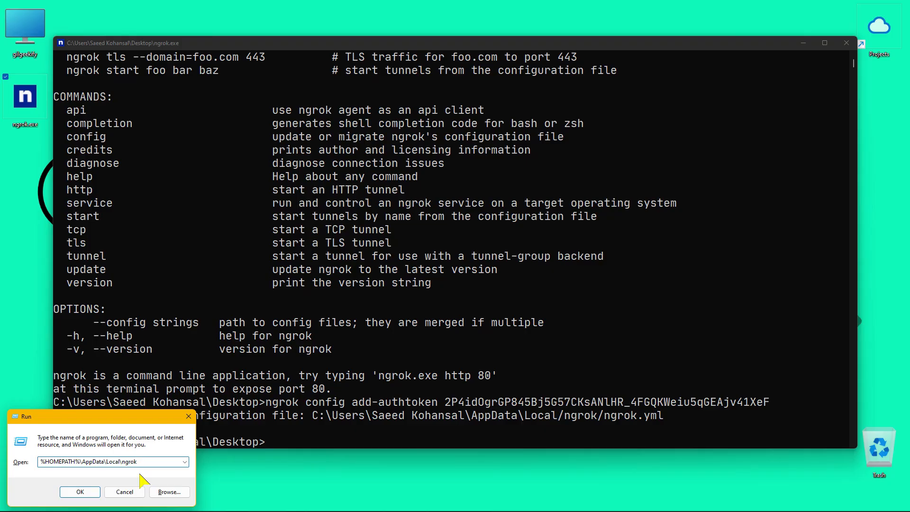
- Open AppData\Local\ngrok, view ngrok.yml showing version 2 and the authtoken, then close it
click(79, 491)
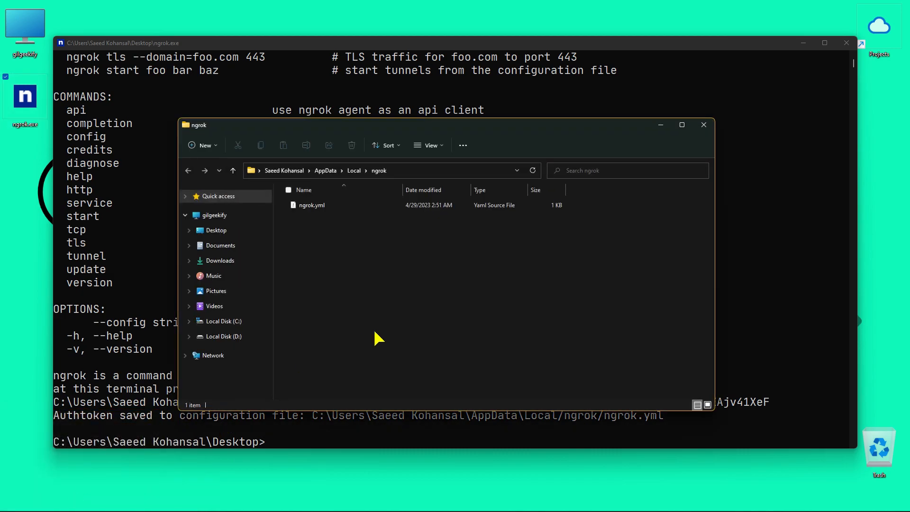
right_click(311, 205)
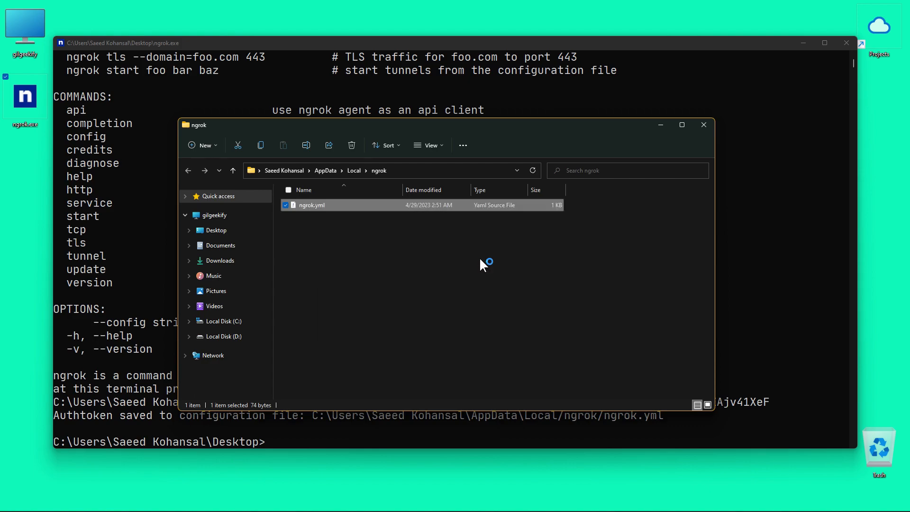
double_click(312, 205)
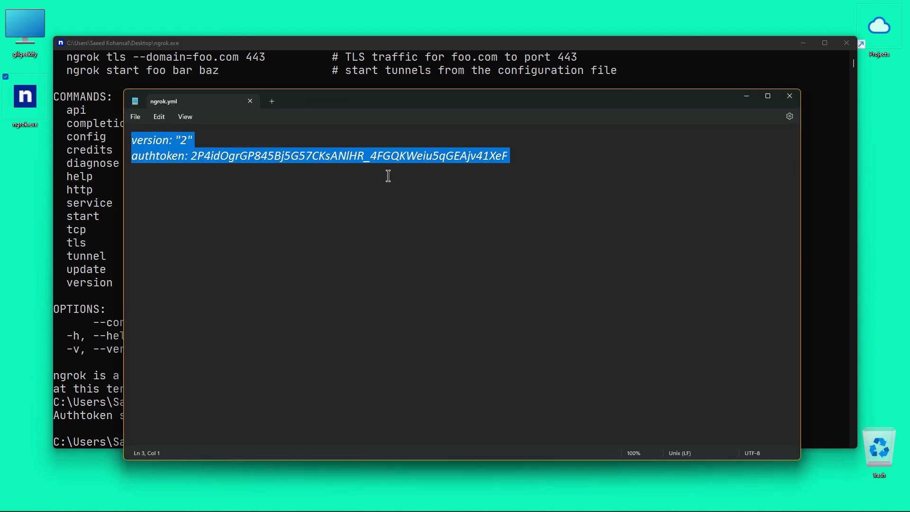
mouse_move(506, 267)
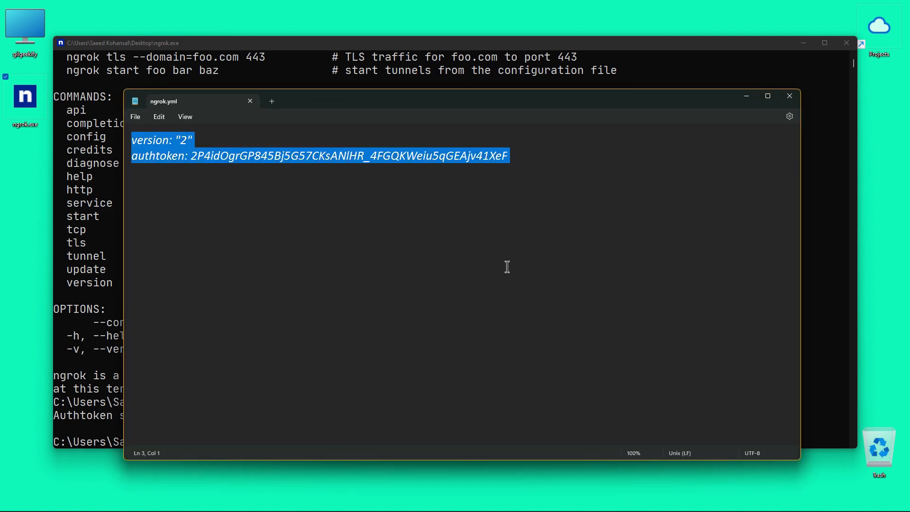
click(528, 265)
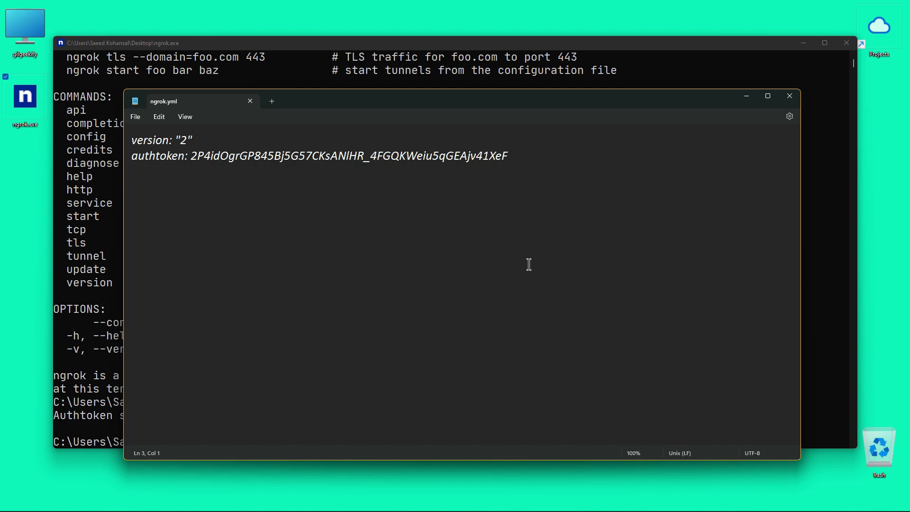
mouse_move(789, 95)
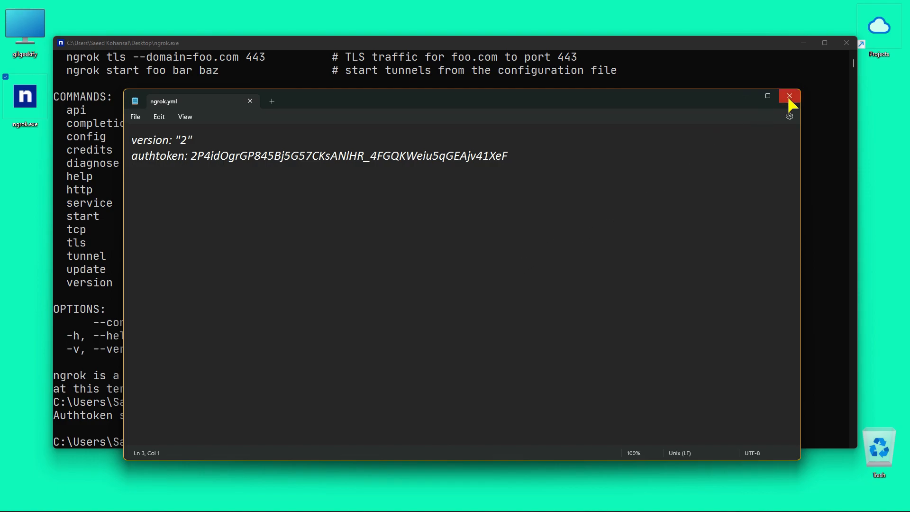
click(789, 96)
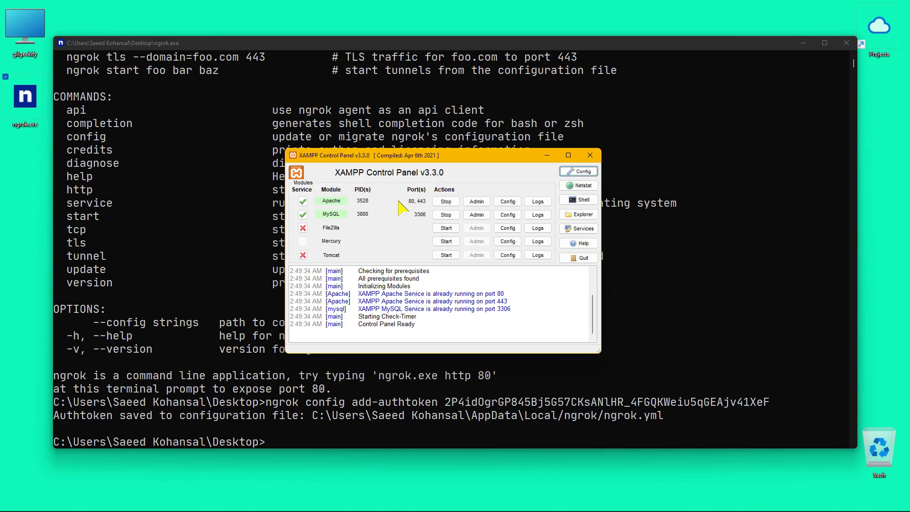
mouse_move(446, 191)
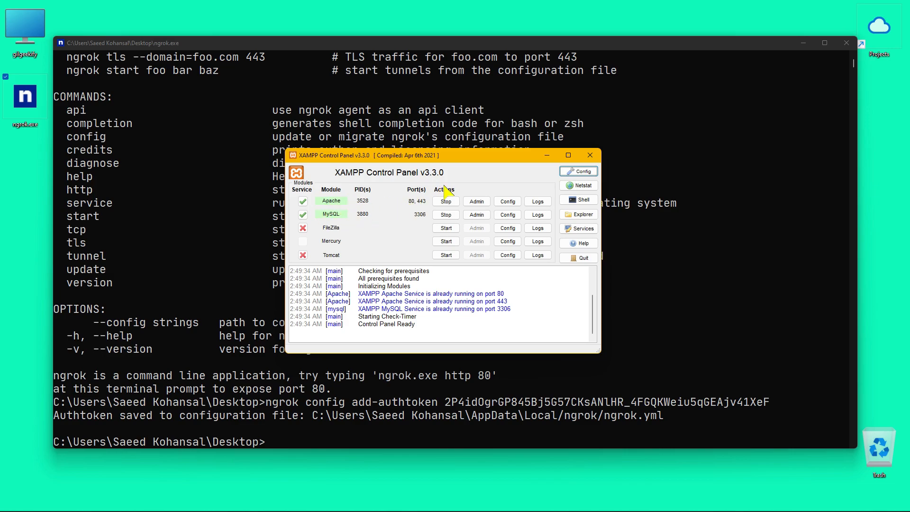
- Run 'ngrok http 80' in the ngrok terminal to bring the tunnel to localhost:80 online
click(590, 155)
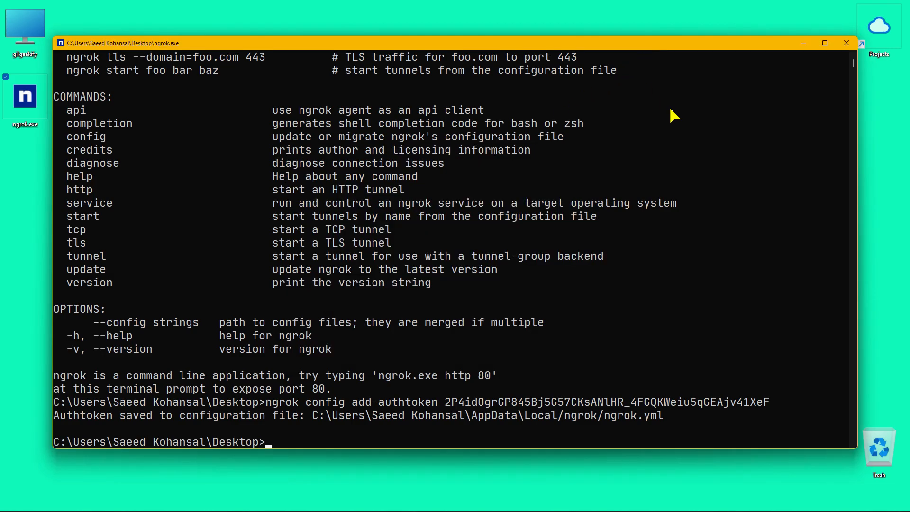
text(ngrok)
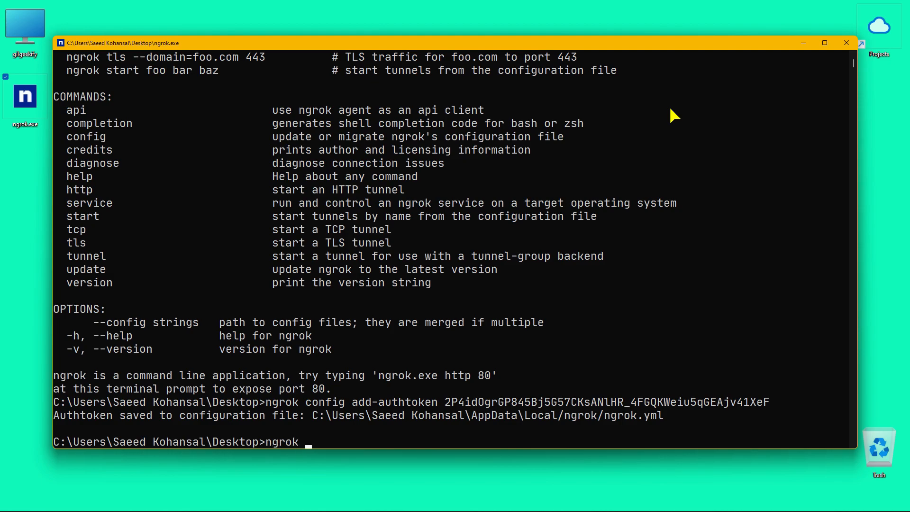
text(http 80)
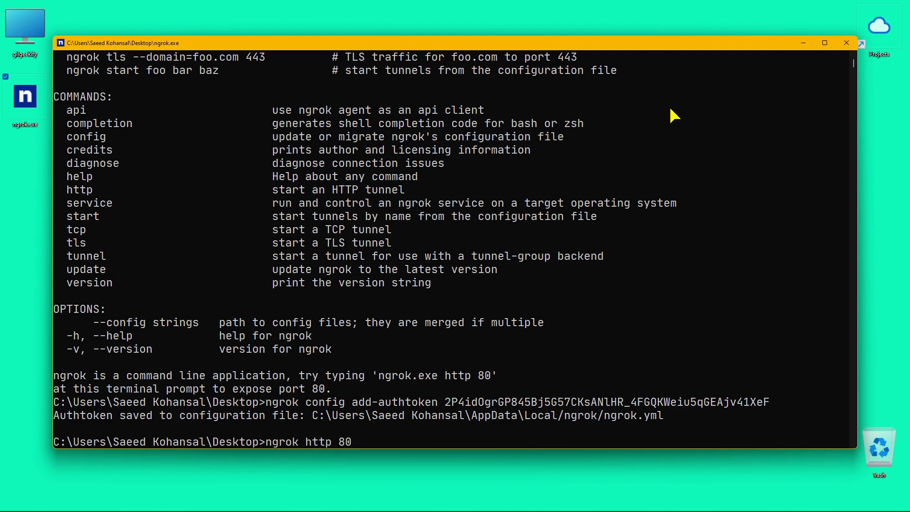
key(Return)
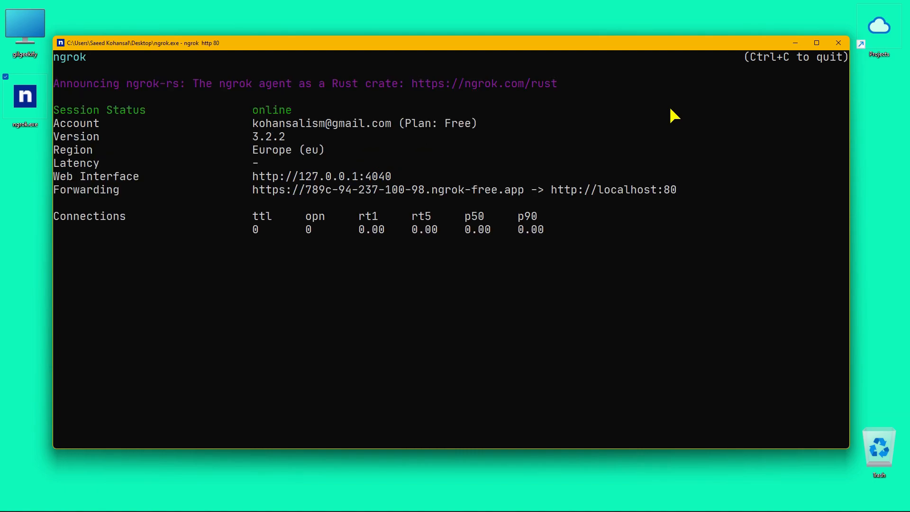
mouse_move(312, 37)
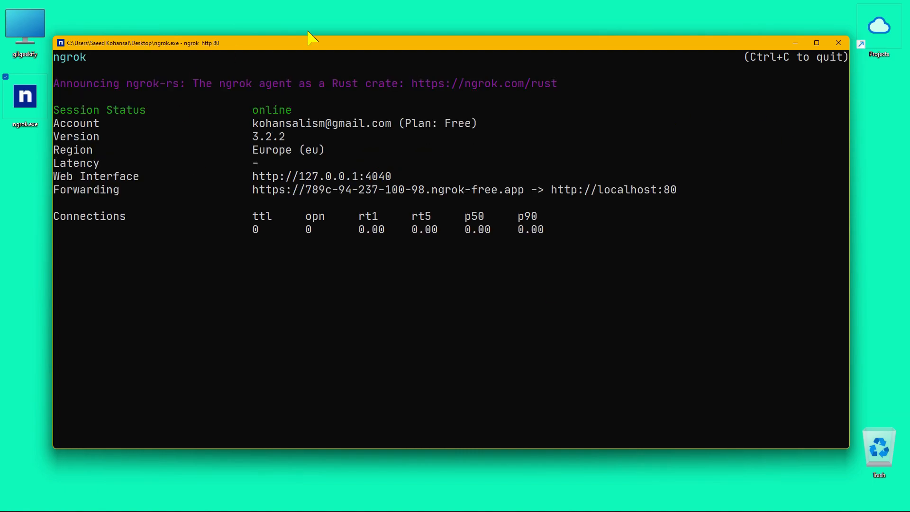
mouse_move(528, 195)
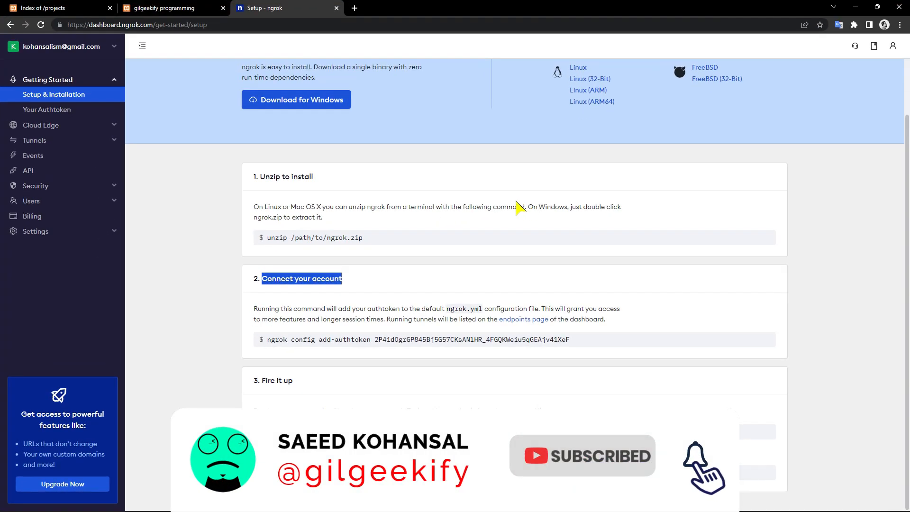
- Load the public ngrok-free.app address and continue past the Visit Site warning to the XAMPP dashboard
click(353, 7)
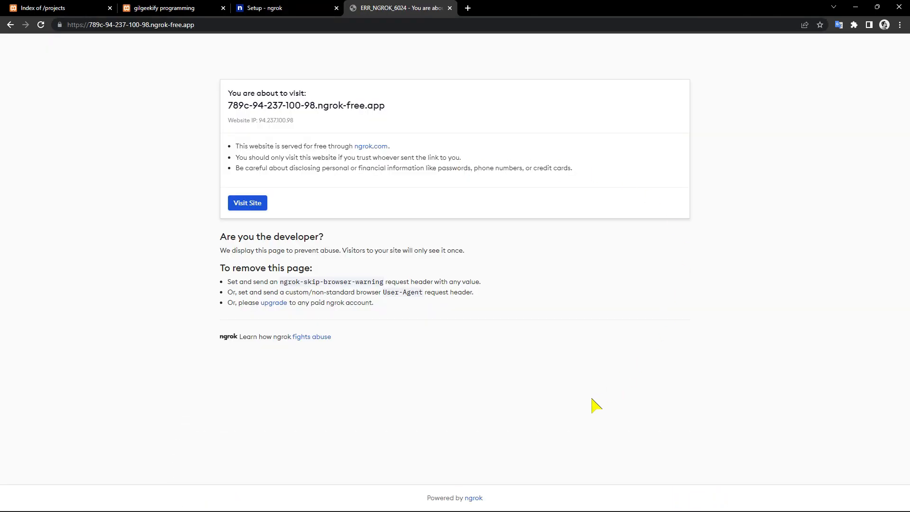
key(ctrl+a)
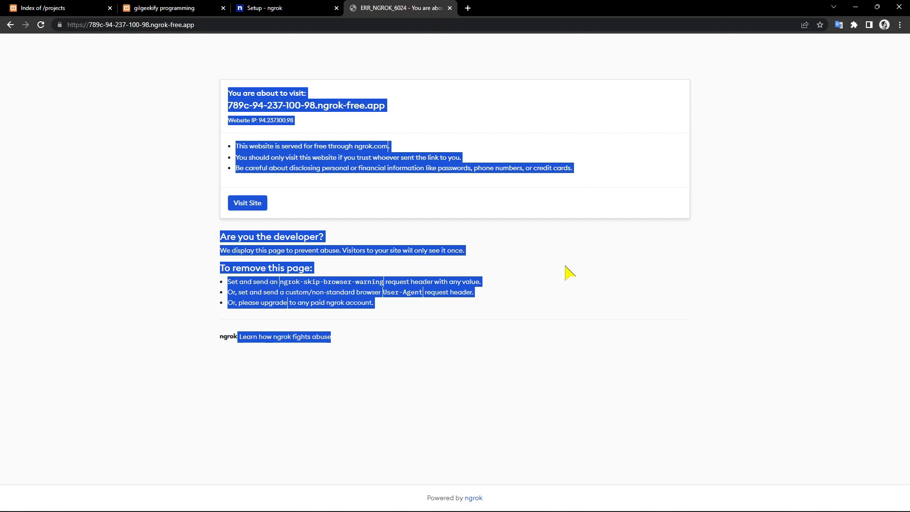
click(248, 203)
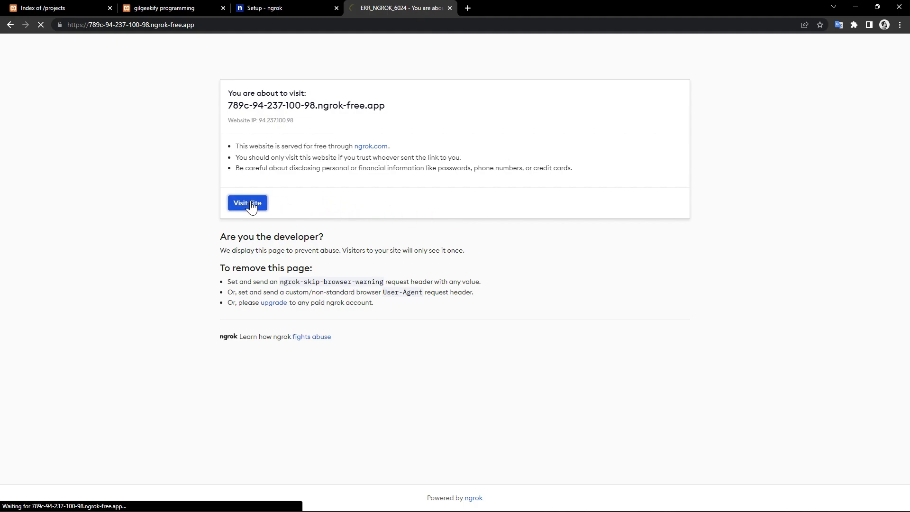
click(247, 202)
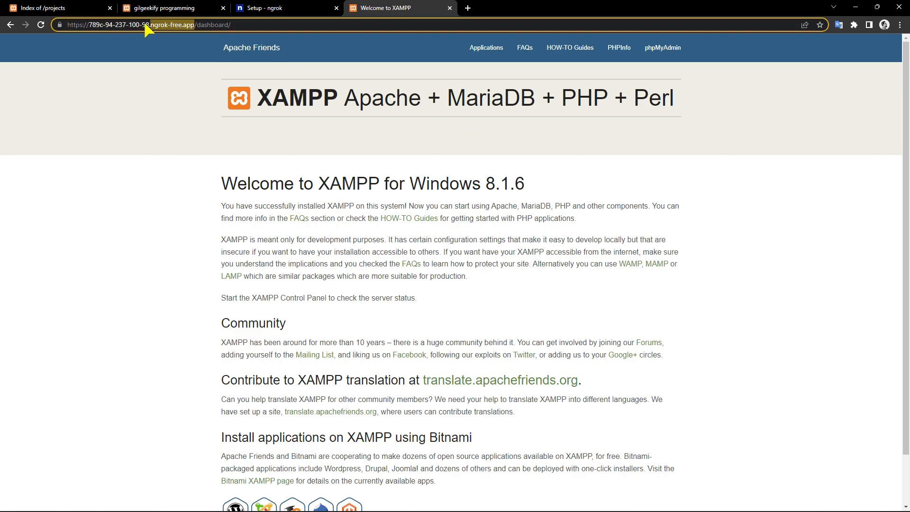
mouse_move(407, 184)
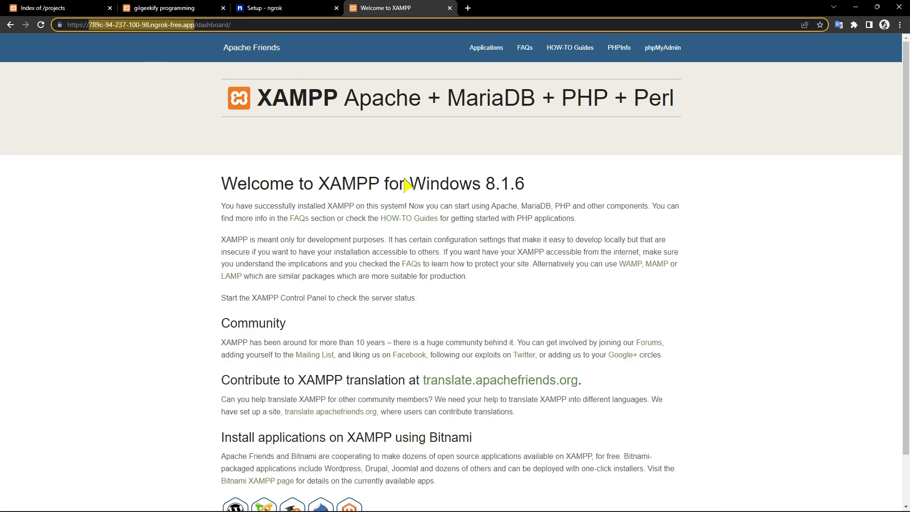
mouse_move(400, 174)
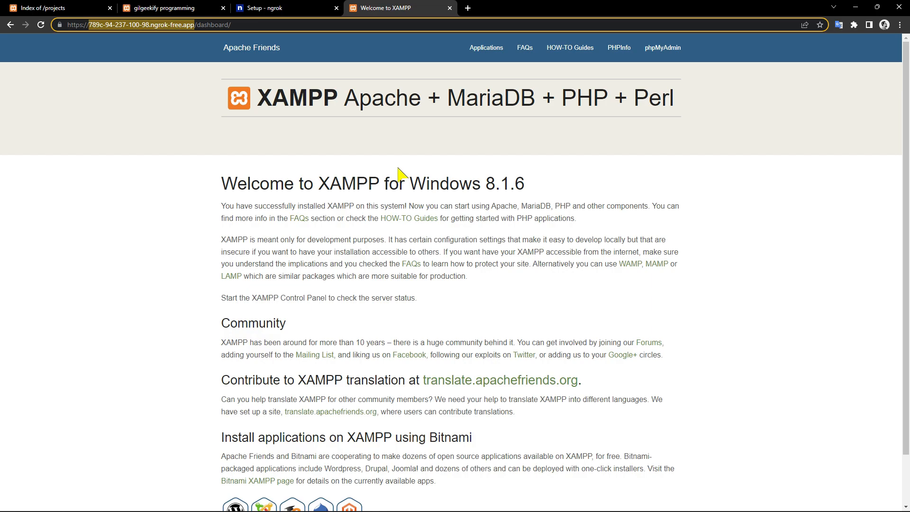
mouse_move(390, 90)
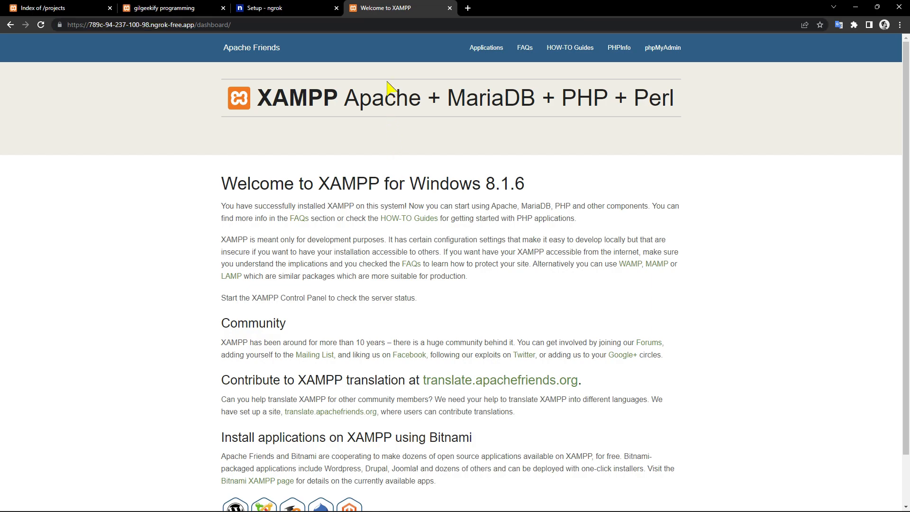
mouse_move(661, 47)
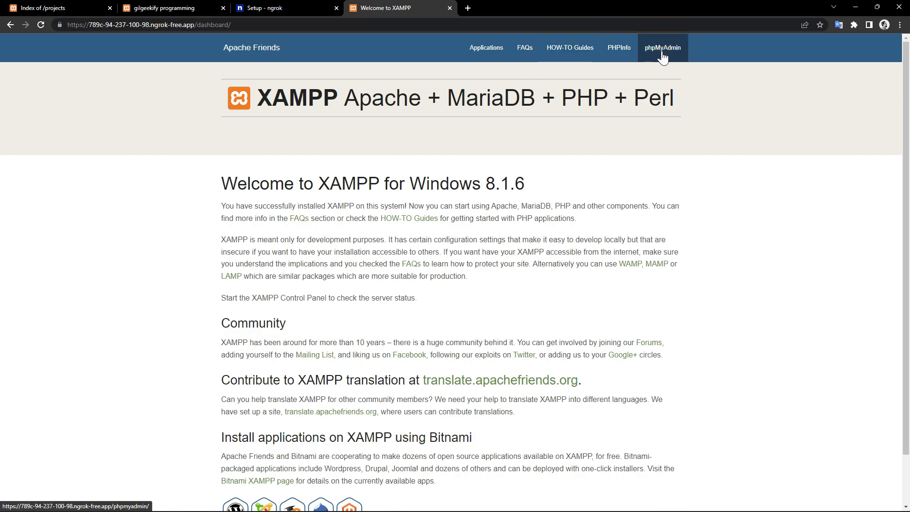
click(661, 47)
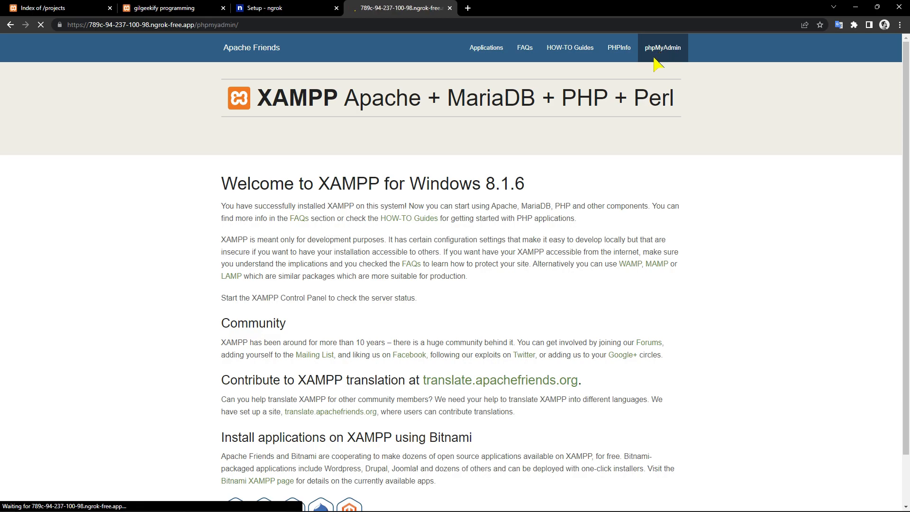
click(661, 48)
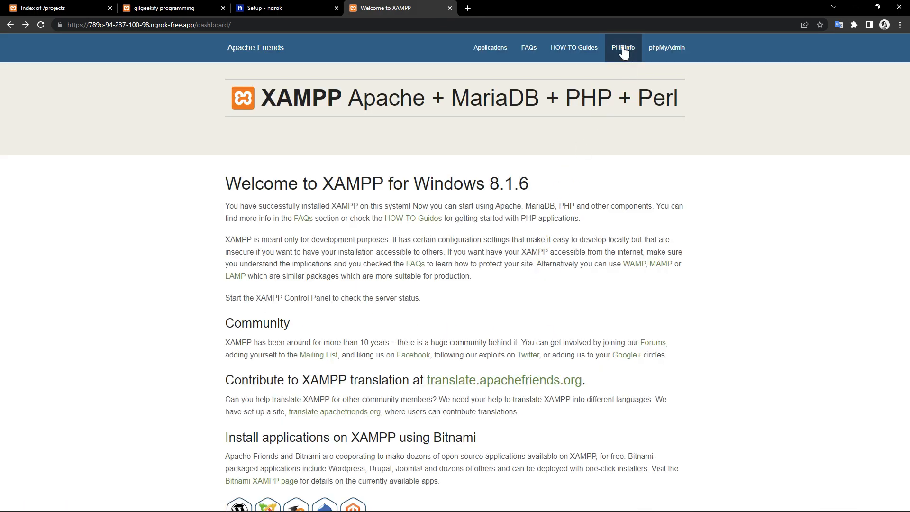
click(623, 48)
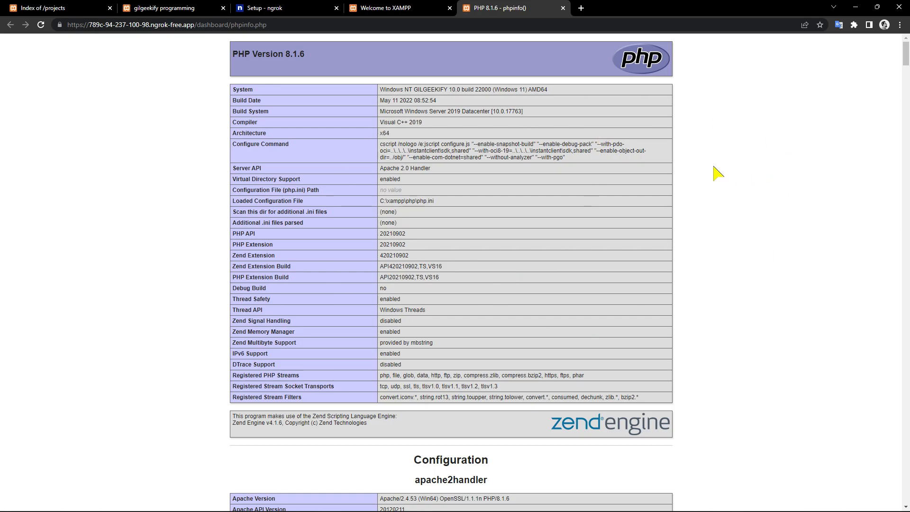
mouse_move(369, 120)
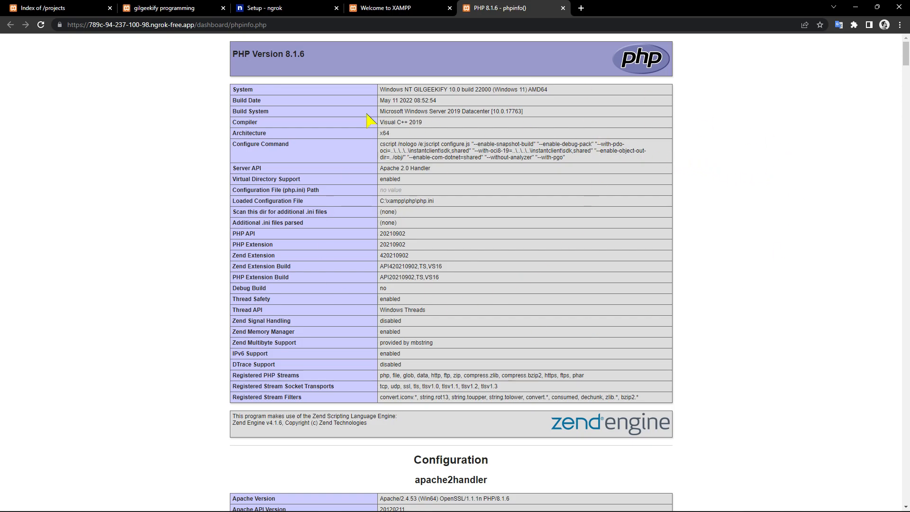
click(561, 7)
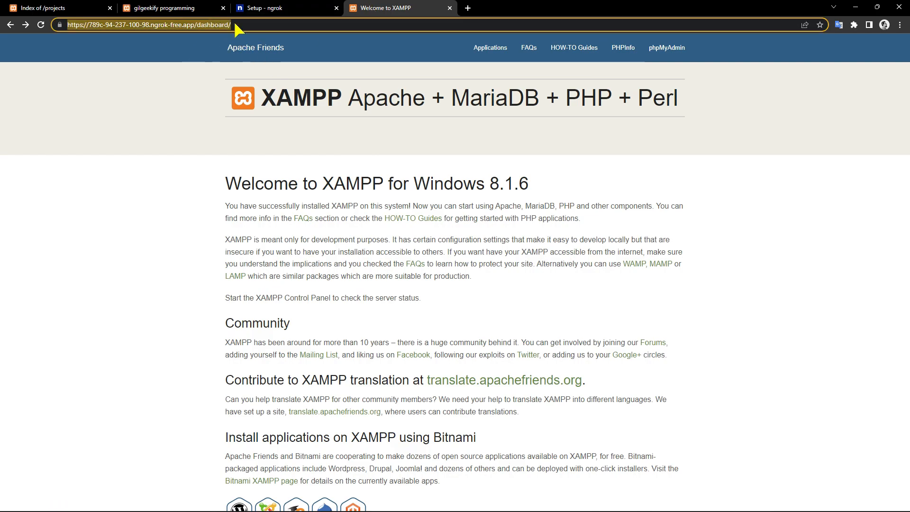
- Load /projects over the tunnel and open the Expose XAMPP localhost project's page
text(project)
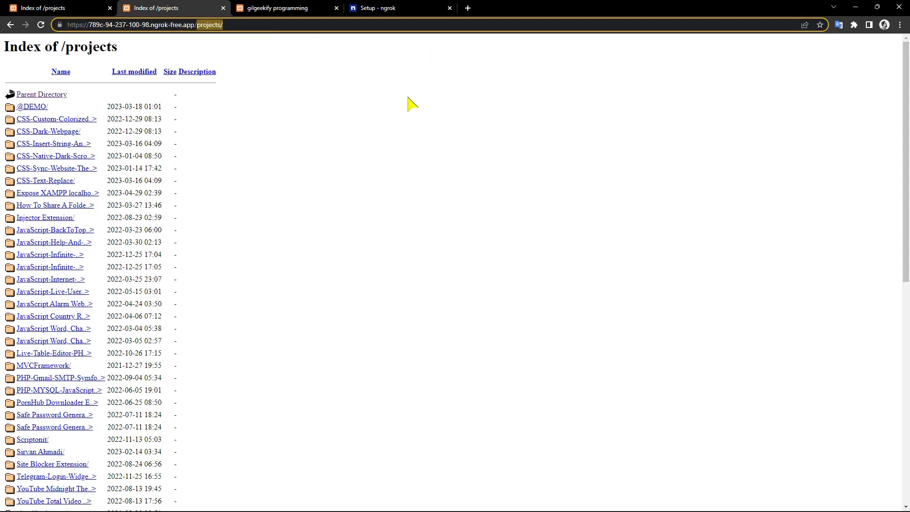
click(58, 192)
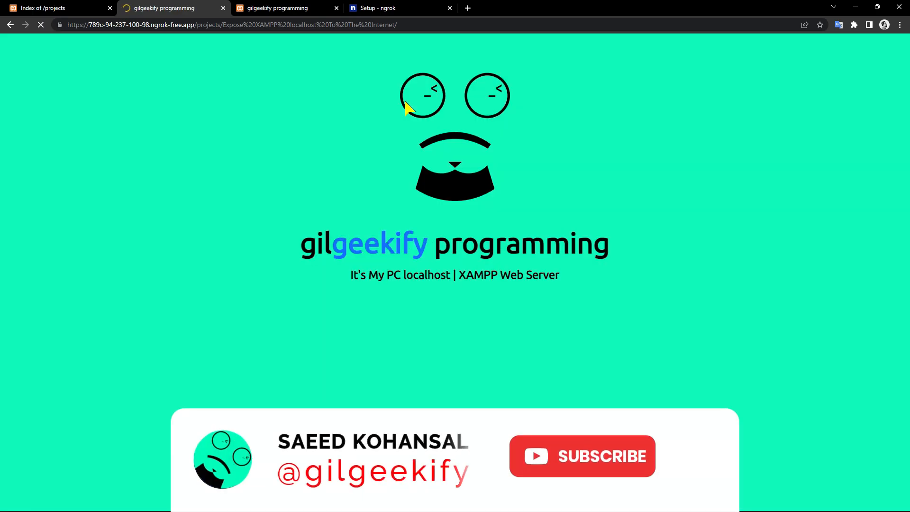
double_click(454, 243)
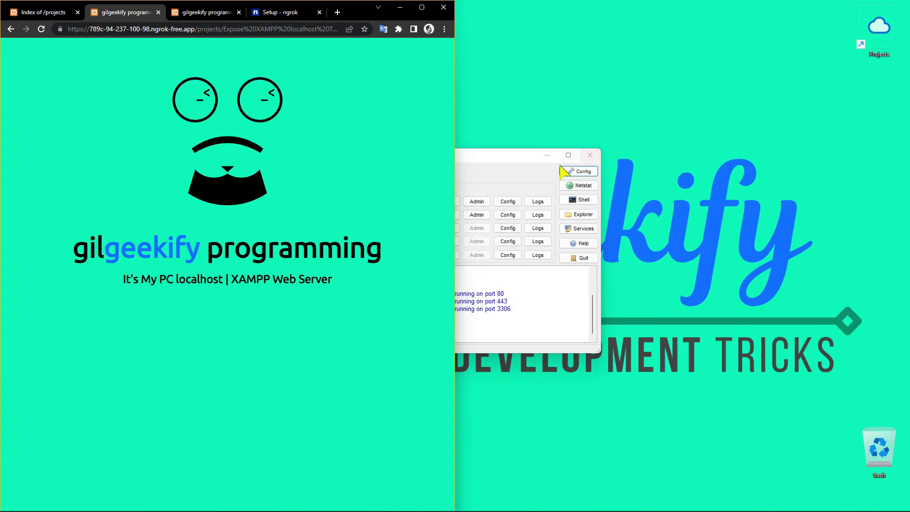
click(590, 155)
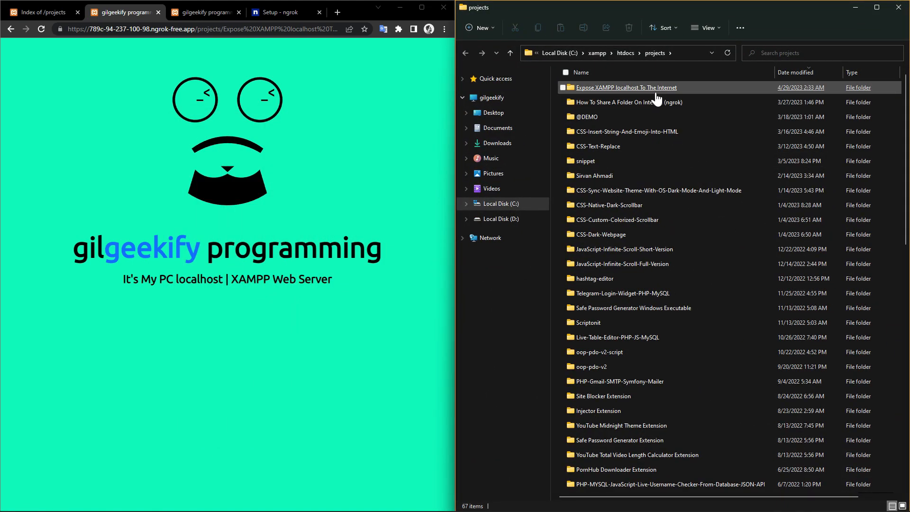
double_click(625, 88)
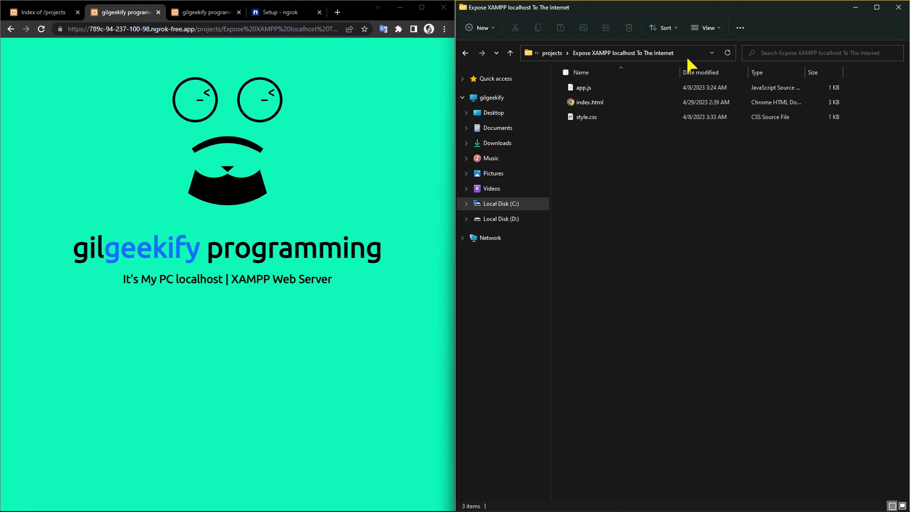
click(623, 53)
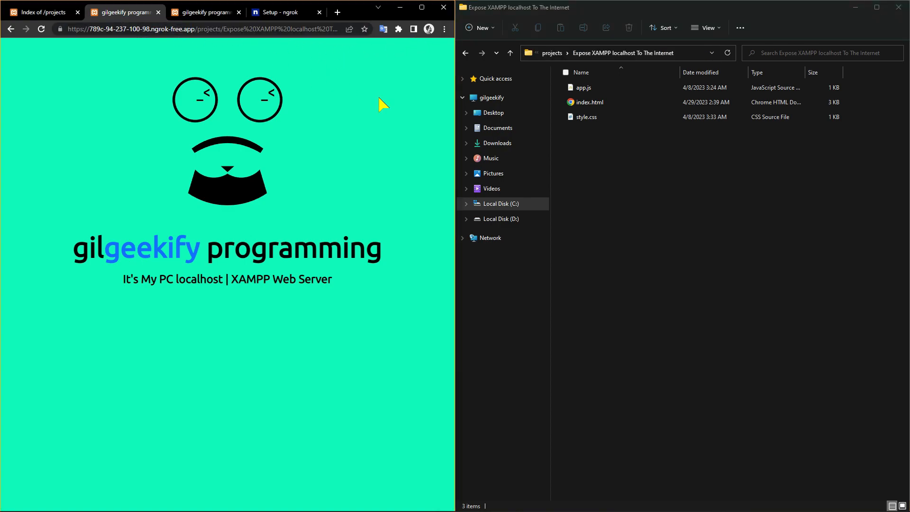
mouse_move(898, 7)
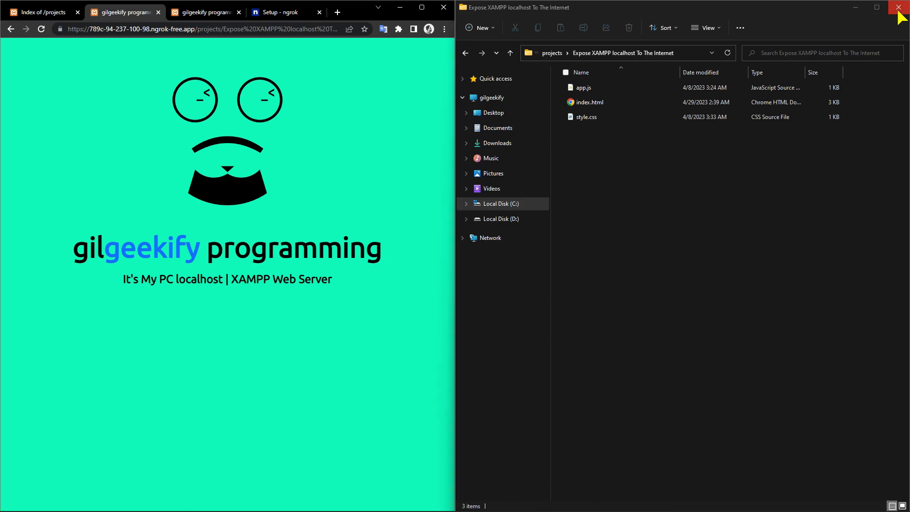
click(900, 7)
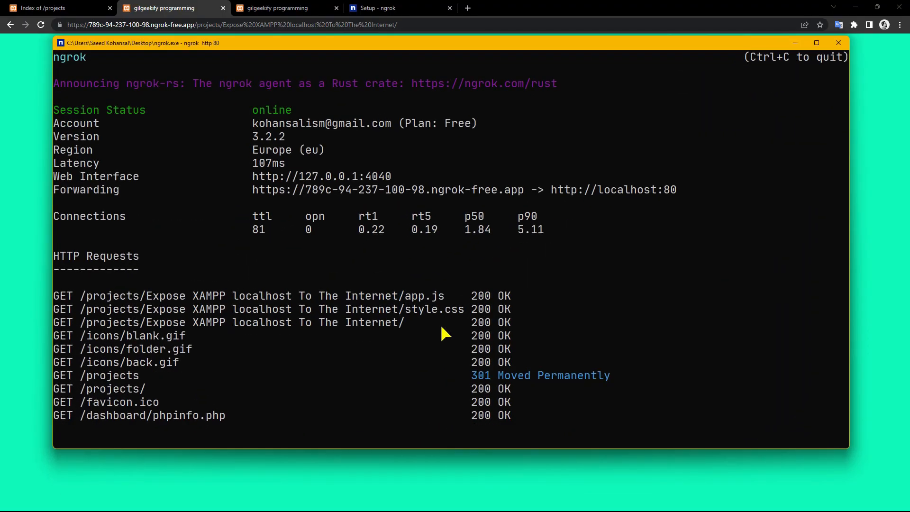
mouse_move(780, 67)
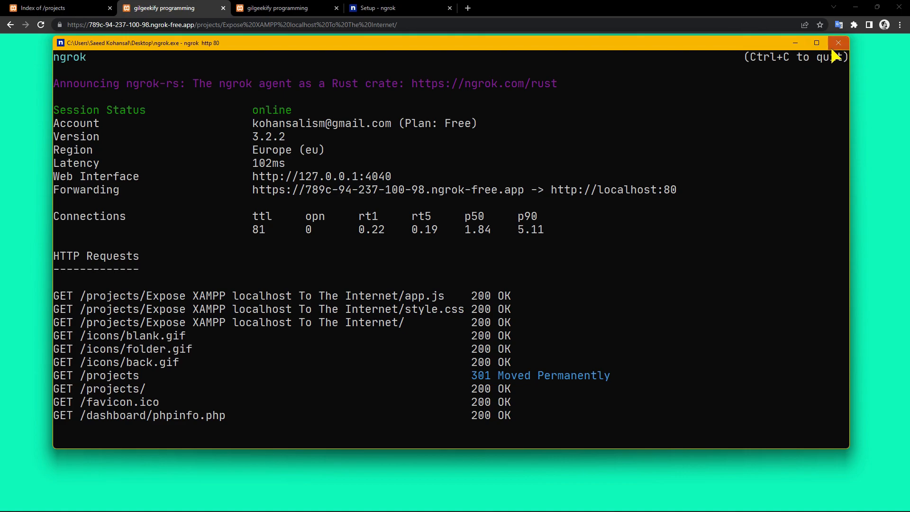
- Close the ngrok console window so the public address returns ERR_NGROK_3200 tunnel not found
click(837, 43)
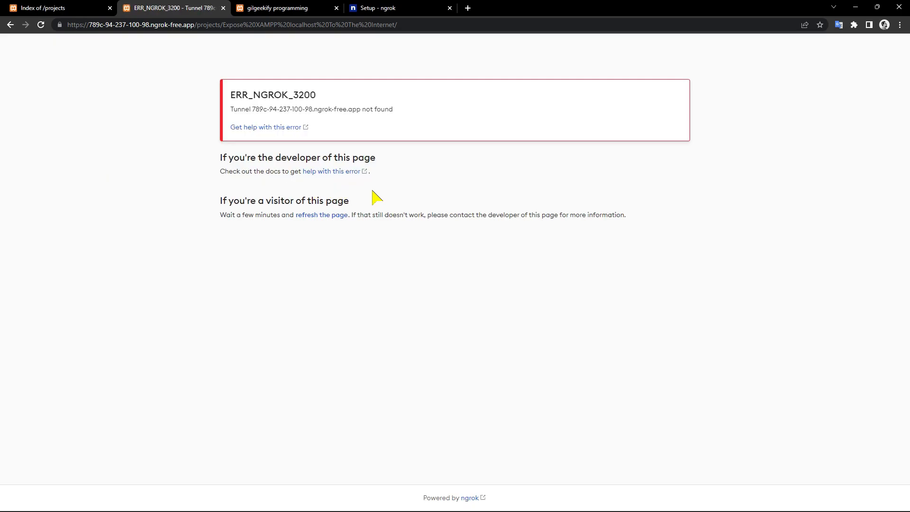
mouse_move(505, 259)
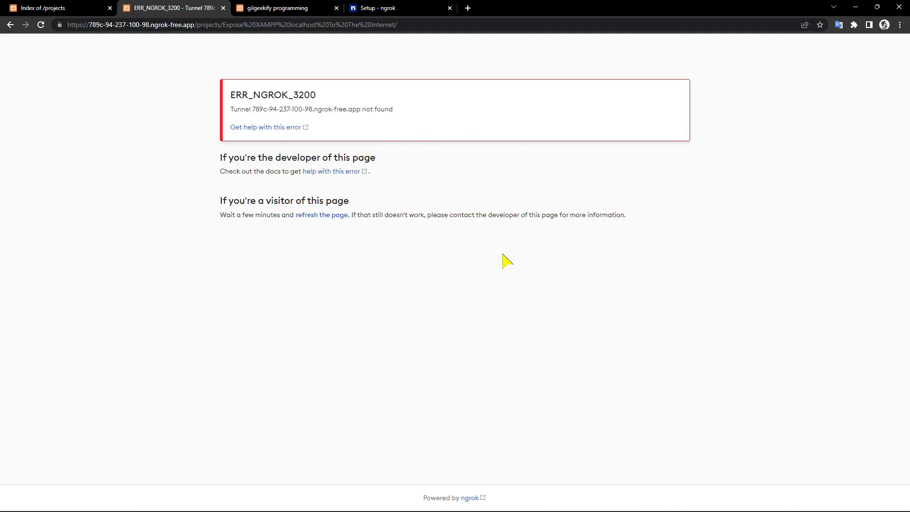